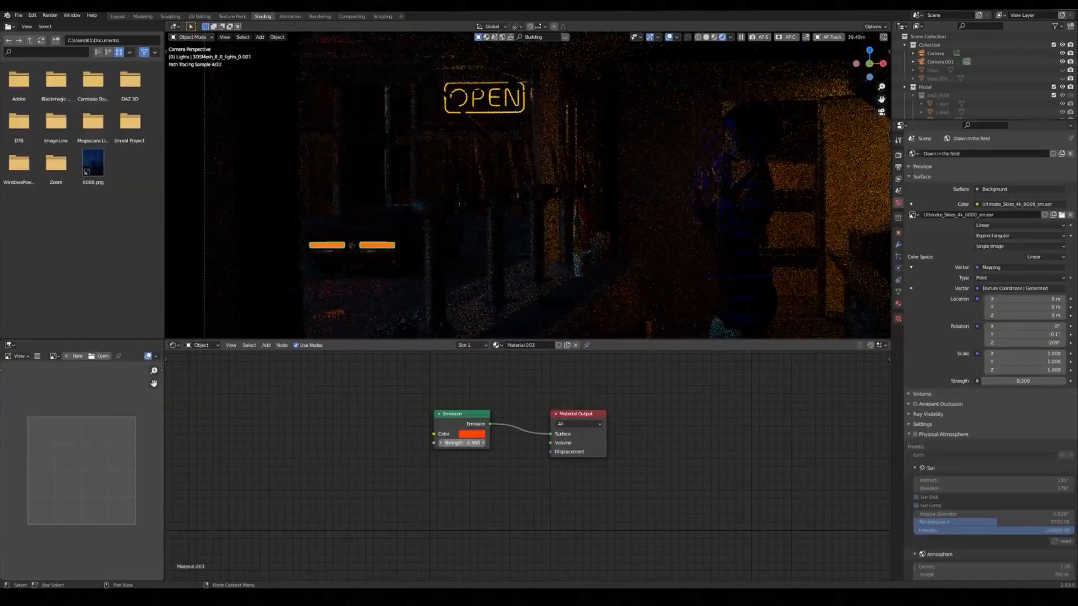
Switch to the ocean water scene and show its Water Shading material nodes
click(117, 16)
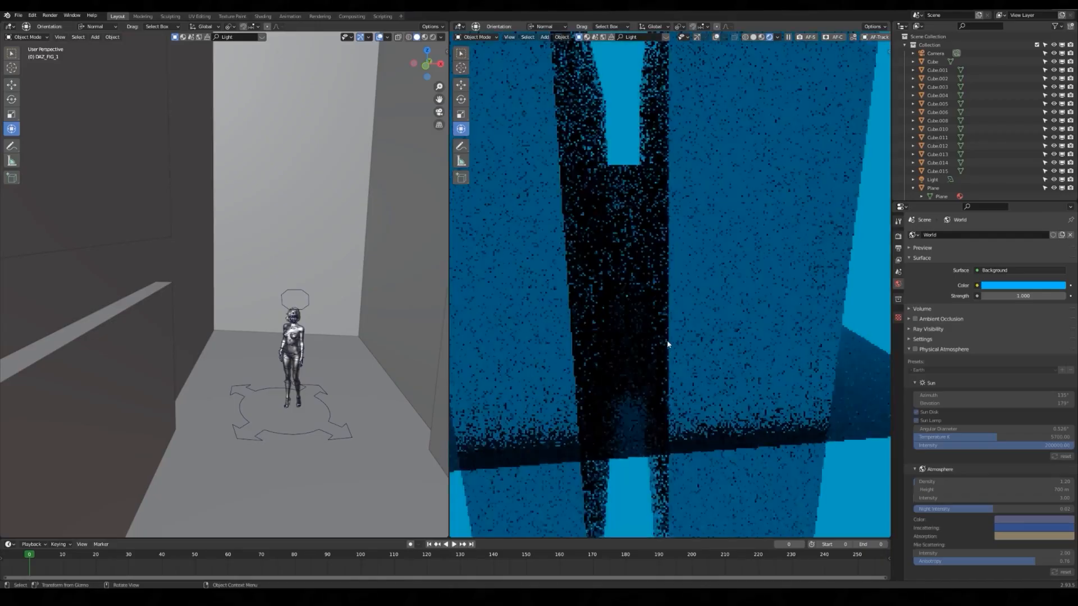
click(262, 15)
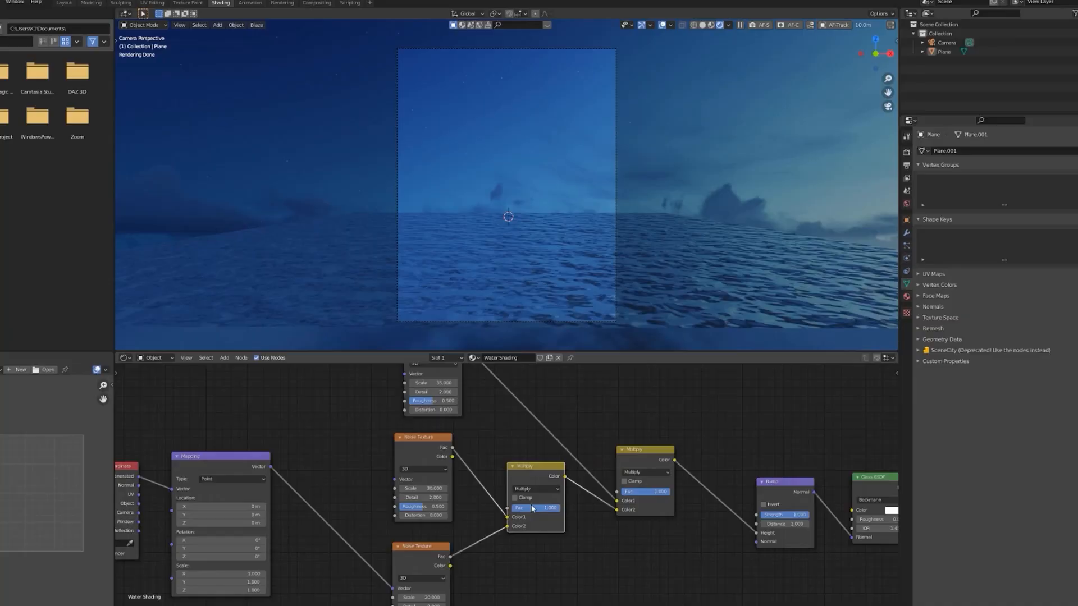
click(63, 3)
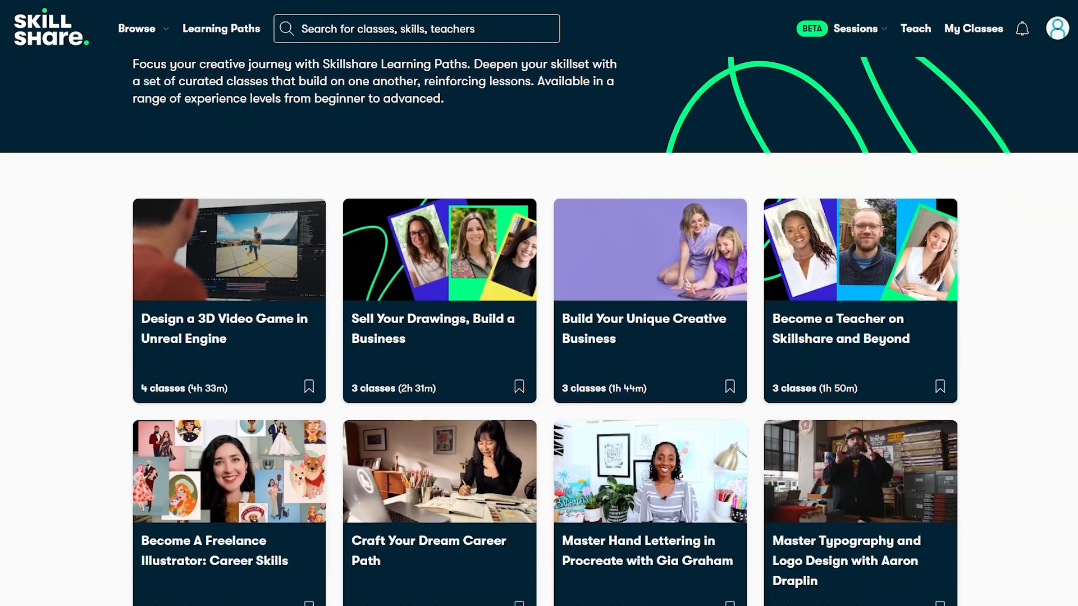
Scroll through Skillshare Learning Paths and view a Blender teacher's profile
scroll(down, 3)
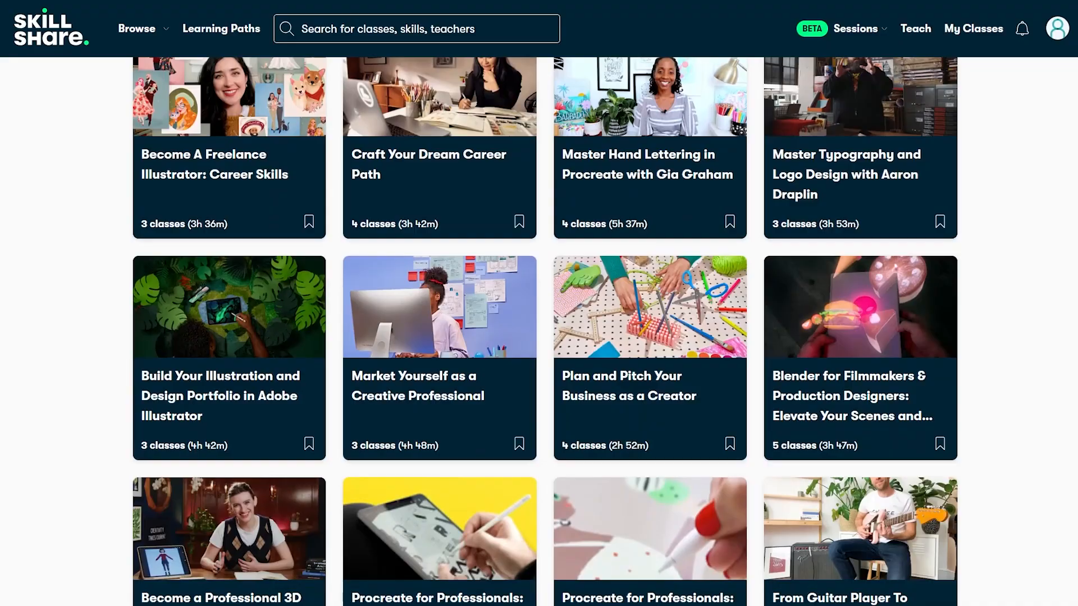
scroll(down, 3)
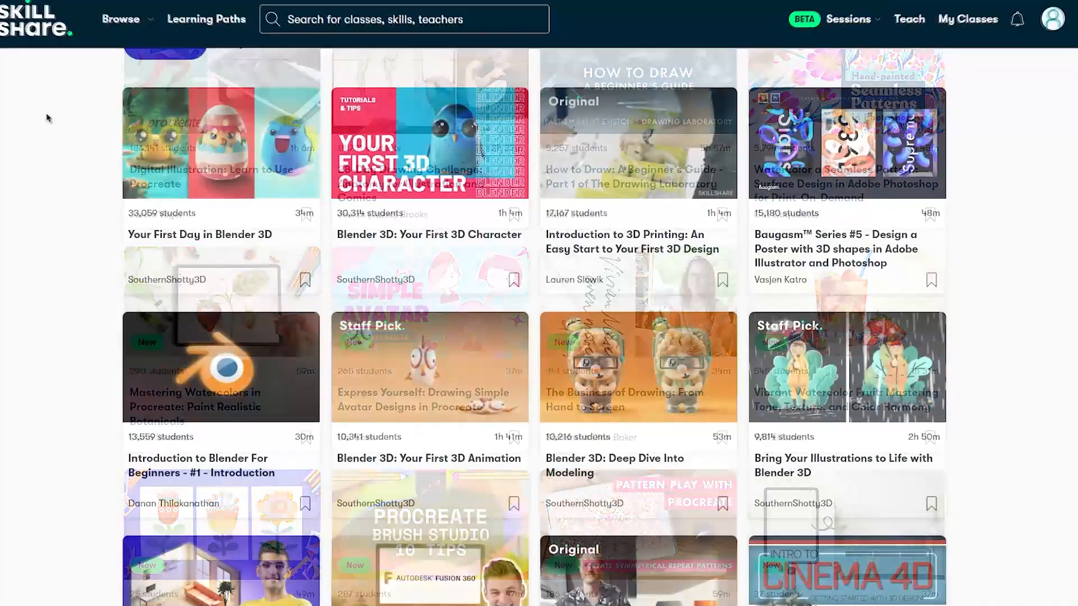
click(122, 18)
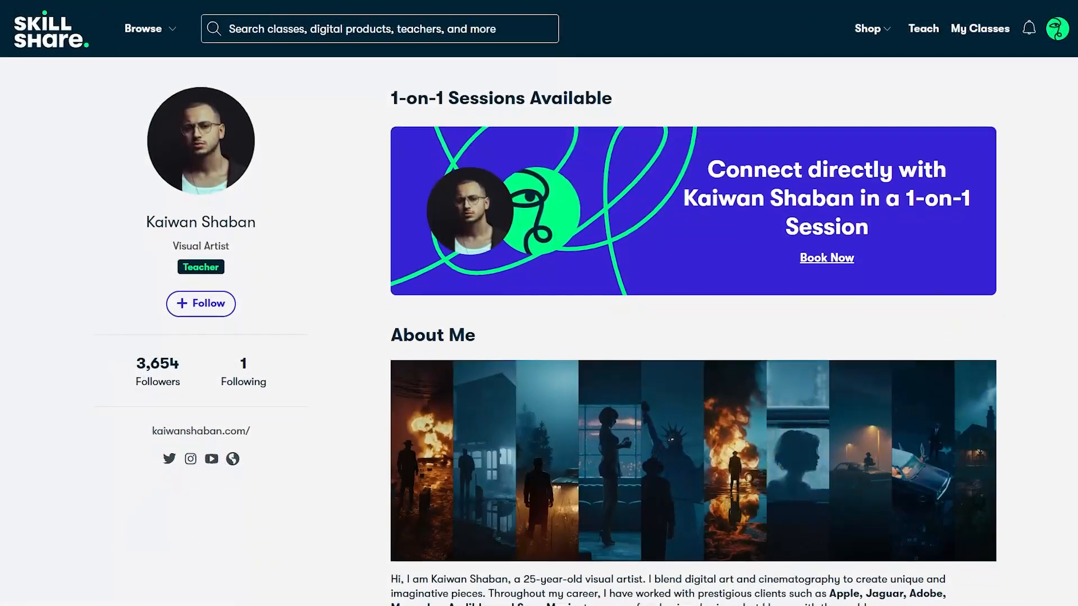
scroll(down, 3)
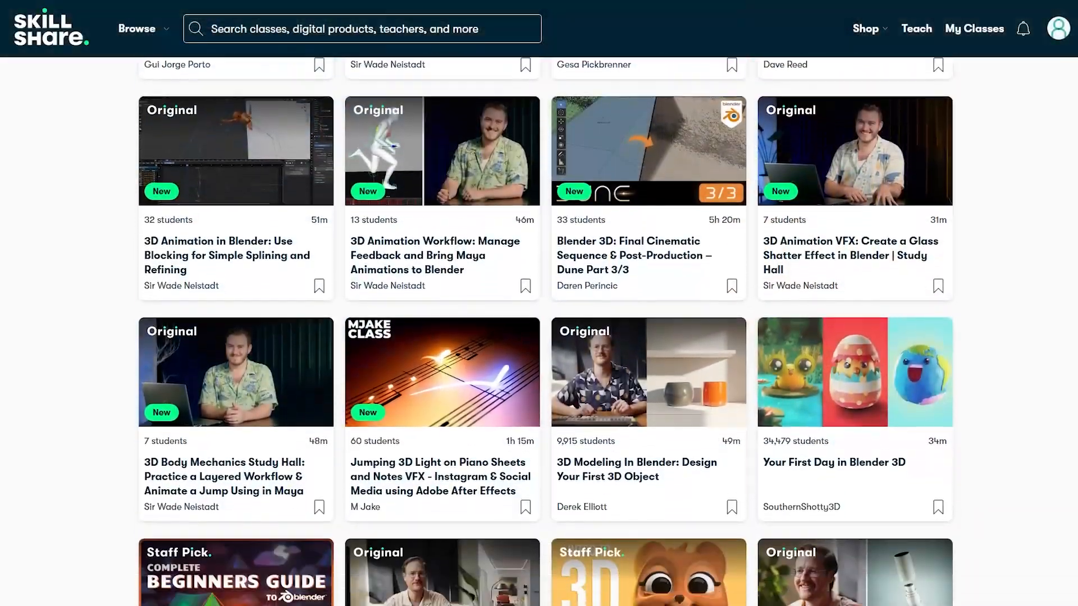
Browse down through the Blender class search results
scroll(down, 3)
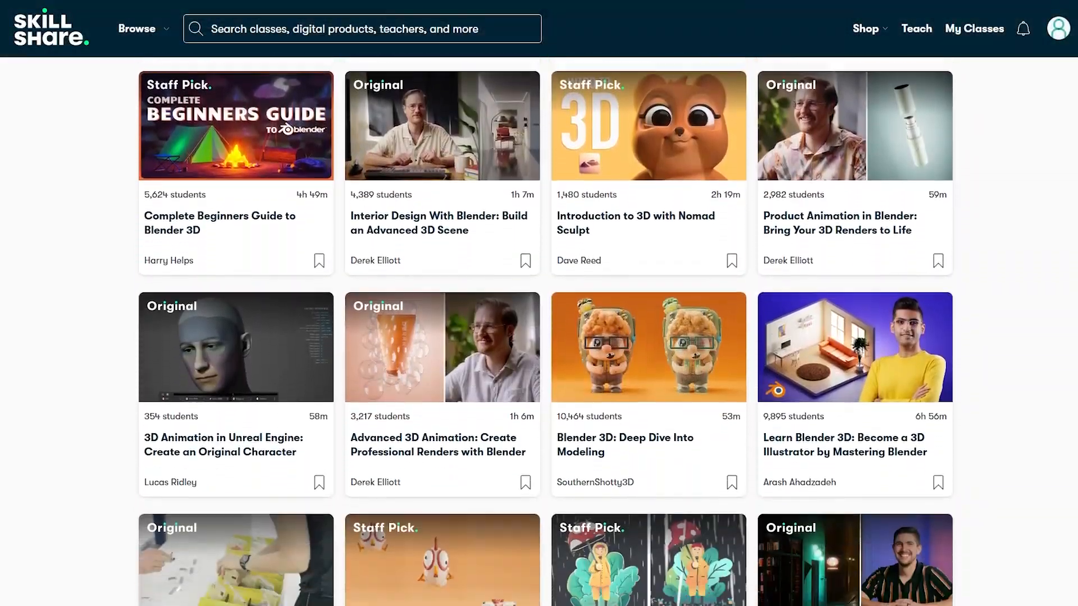
scroll(down, 3)
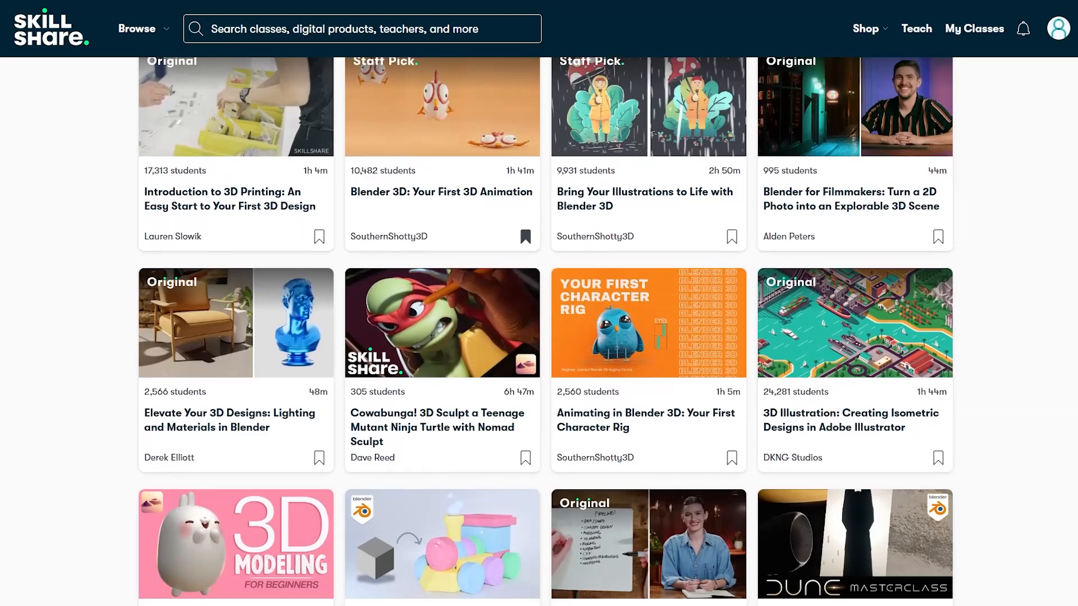
scroll(down, 3)
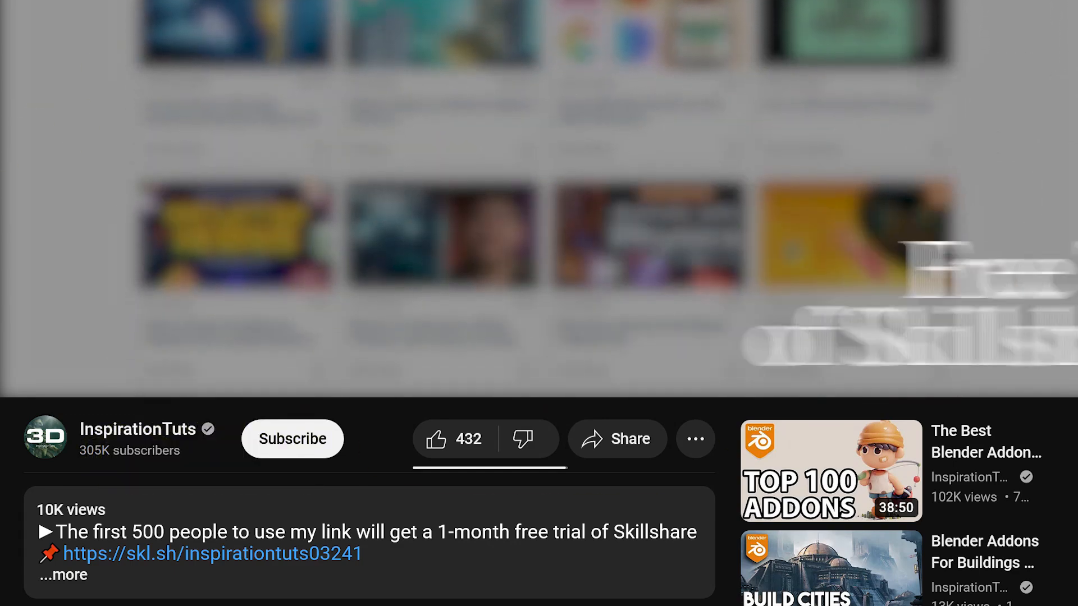
click(211, 553)
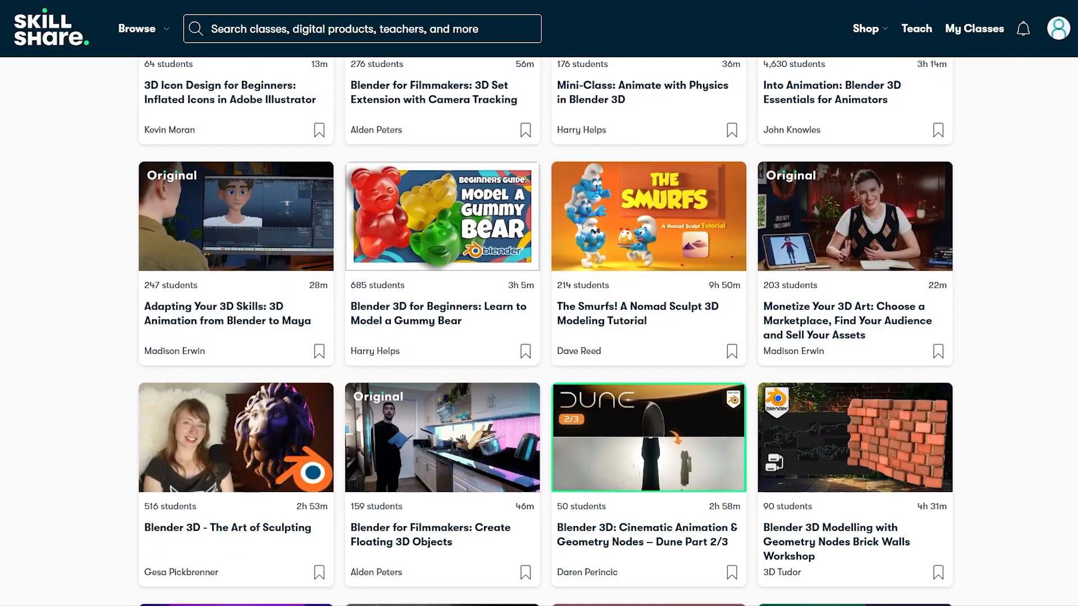
scroll(down, 3)
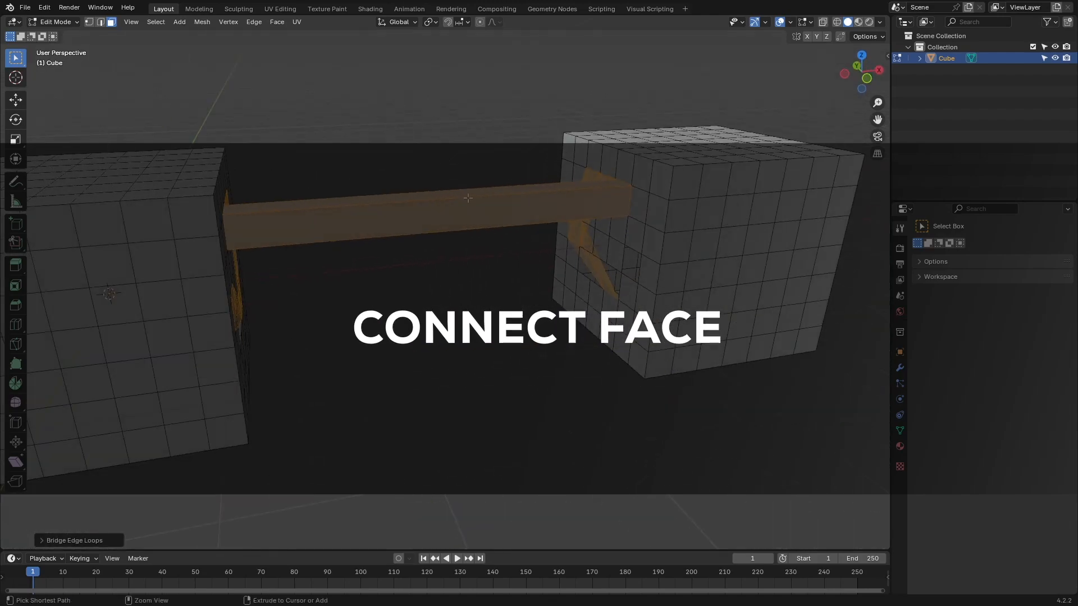
Stretch and confirm the two connecting beams between the grid-covered blocks
drag(467, 275, 370, 183)
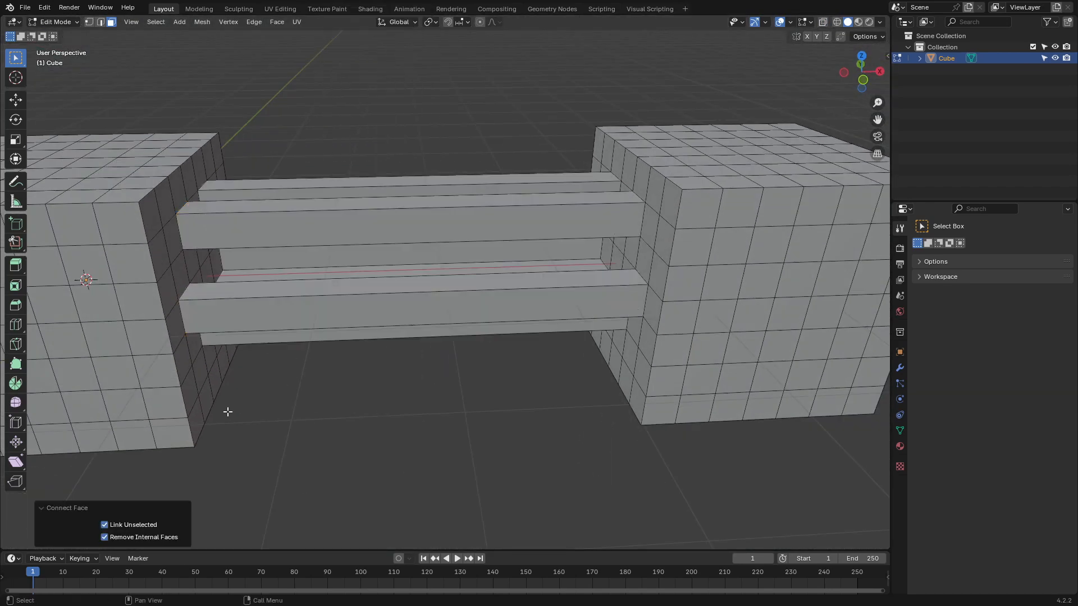
click(104, 525)
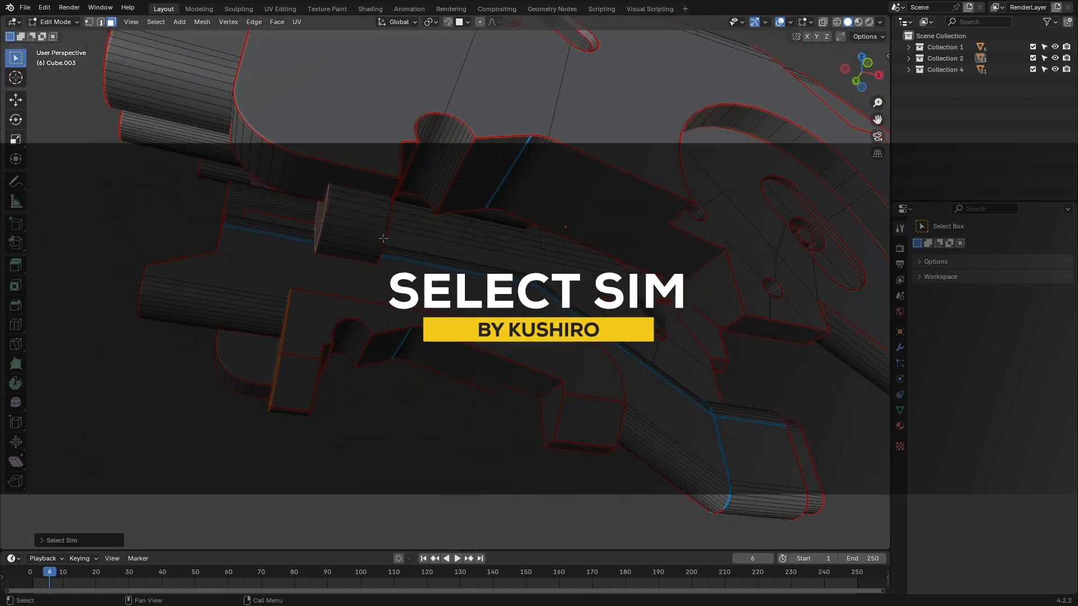
Select all similar slot faces with Select Sim and push them inward into the housing
key(s)
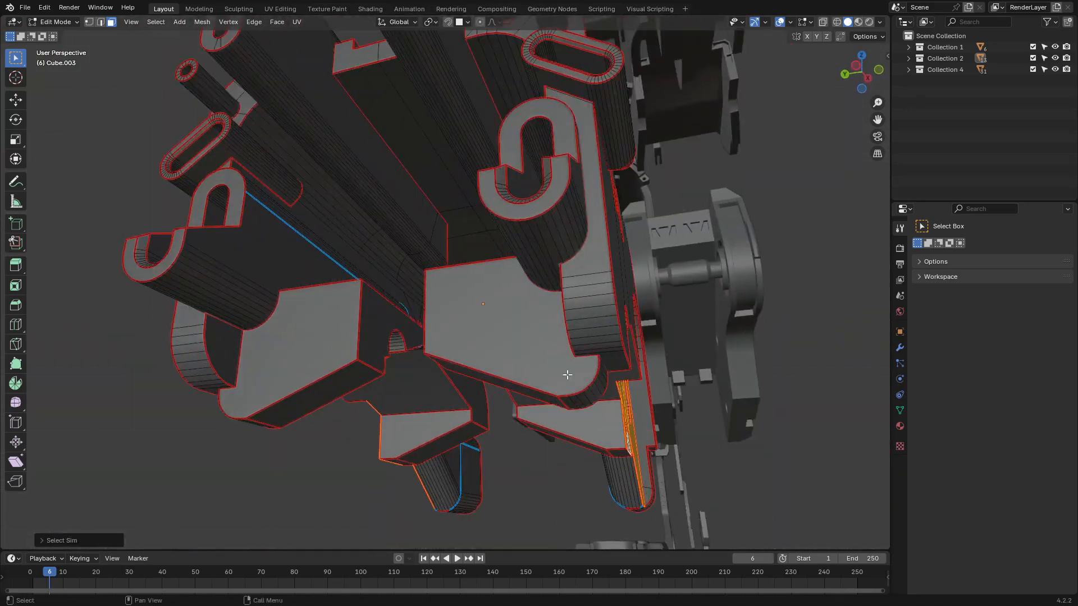
key(s)
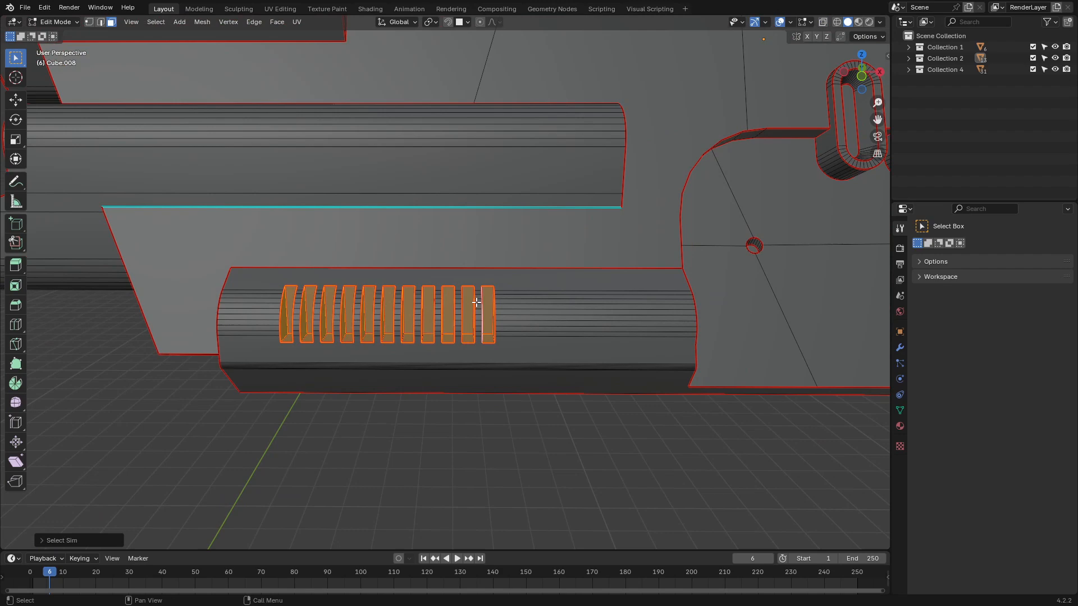
key(s)
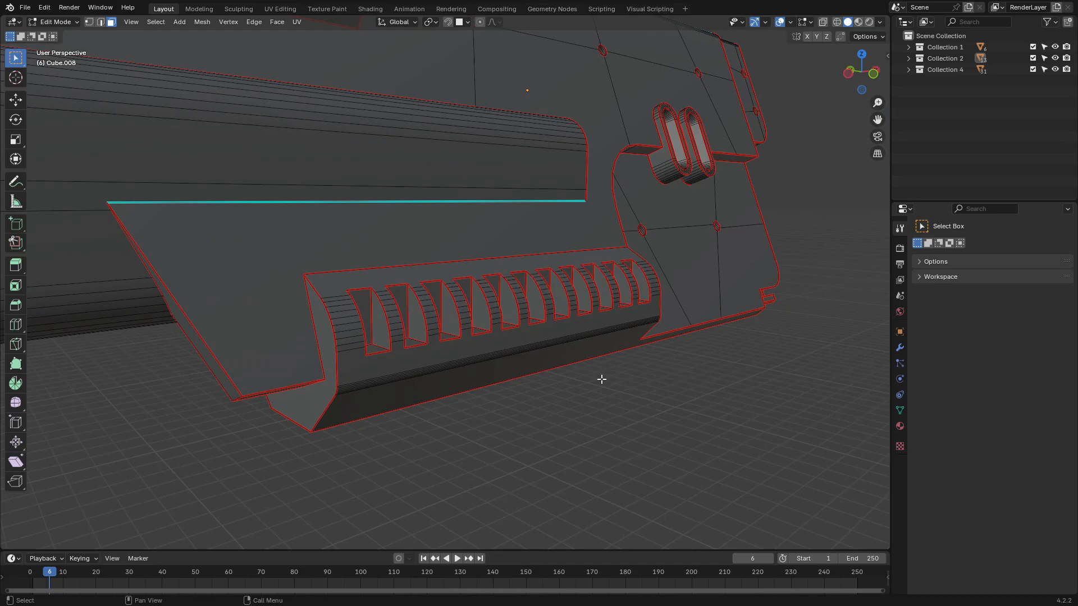
drag(602, 379, 471, 316)
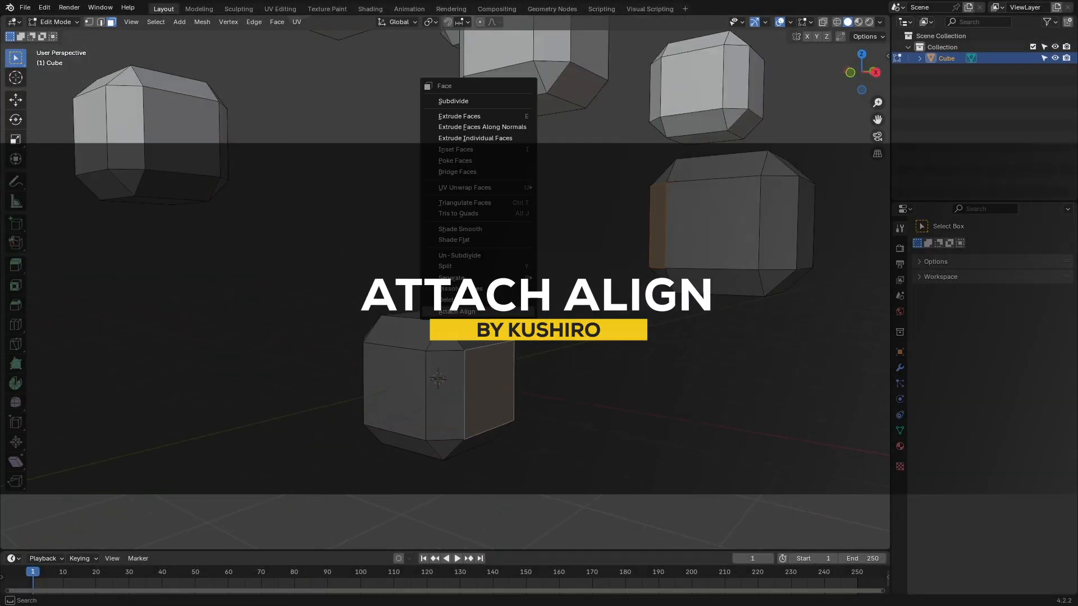
Attach Align cube copies onto neighbouring faces, stacking them into a curving chain
click(456, 311)
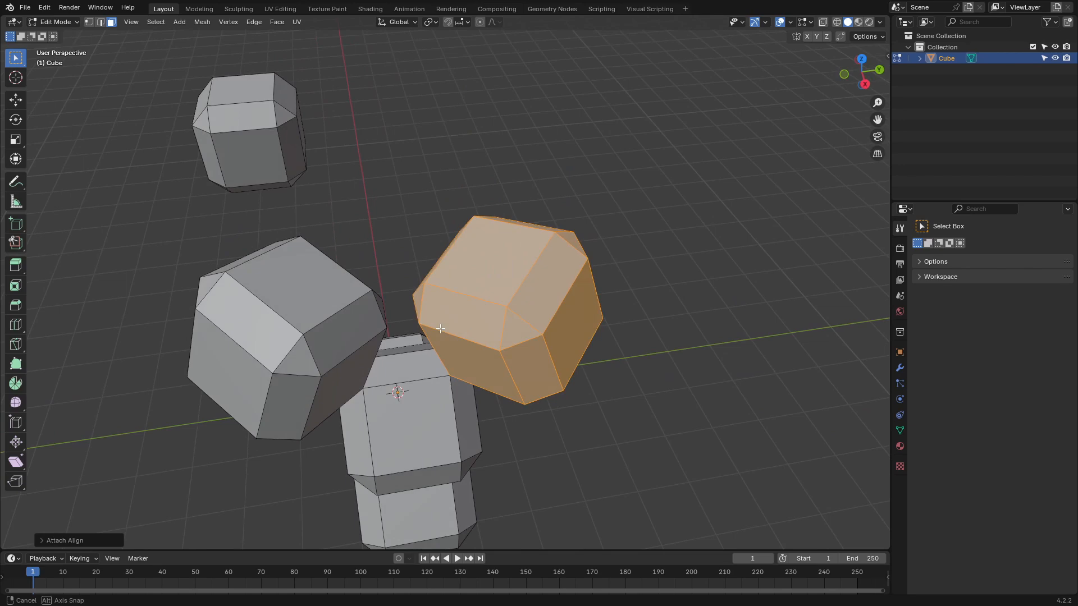
click(277, 21)
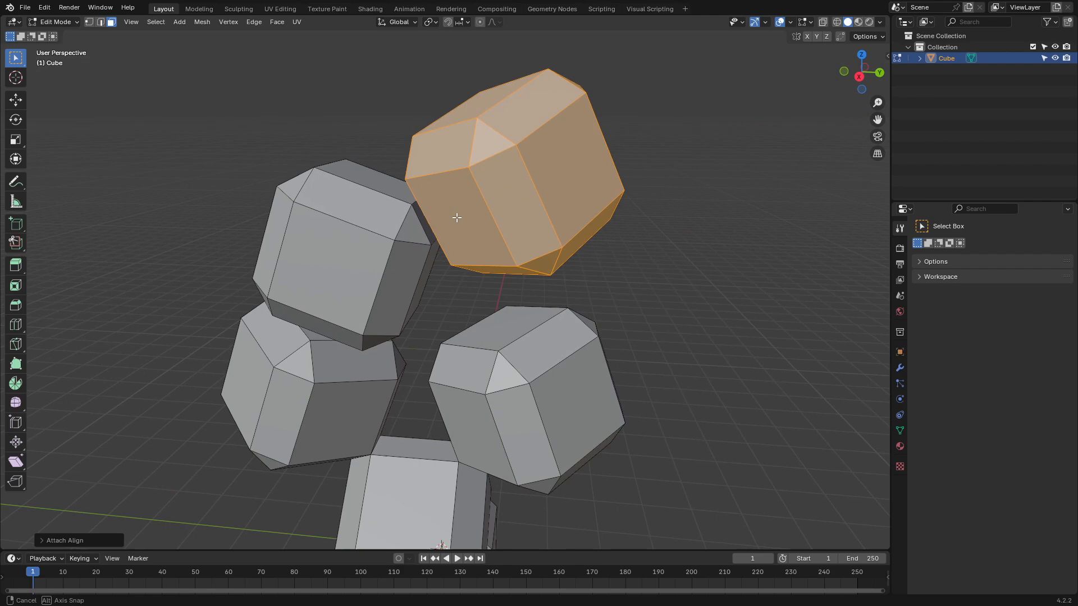
drag(457, 218, 560, 279)
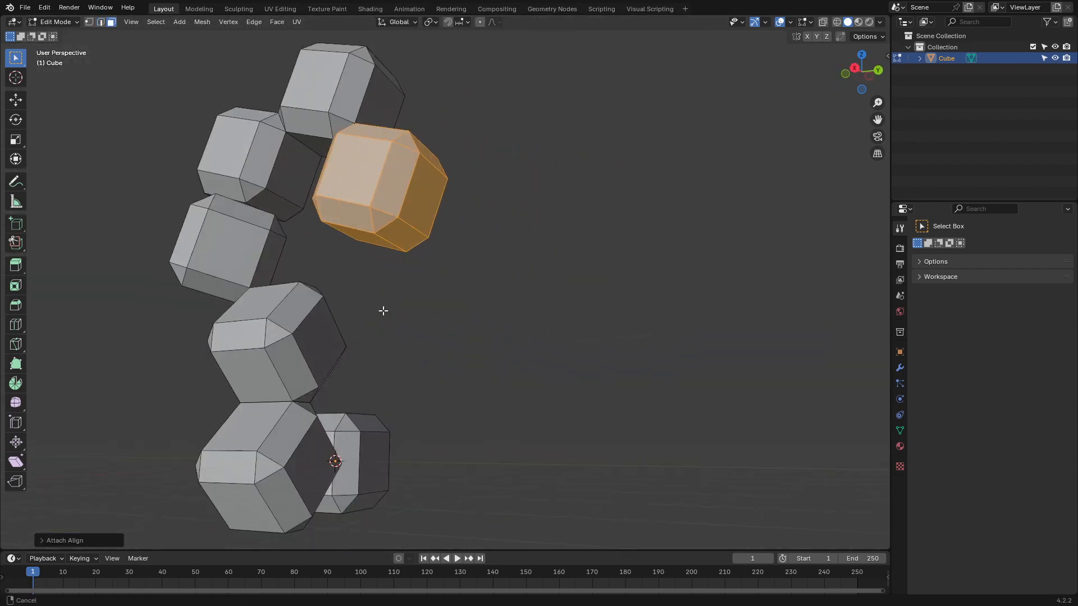
drag(383, 310, 429, 258)
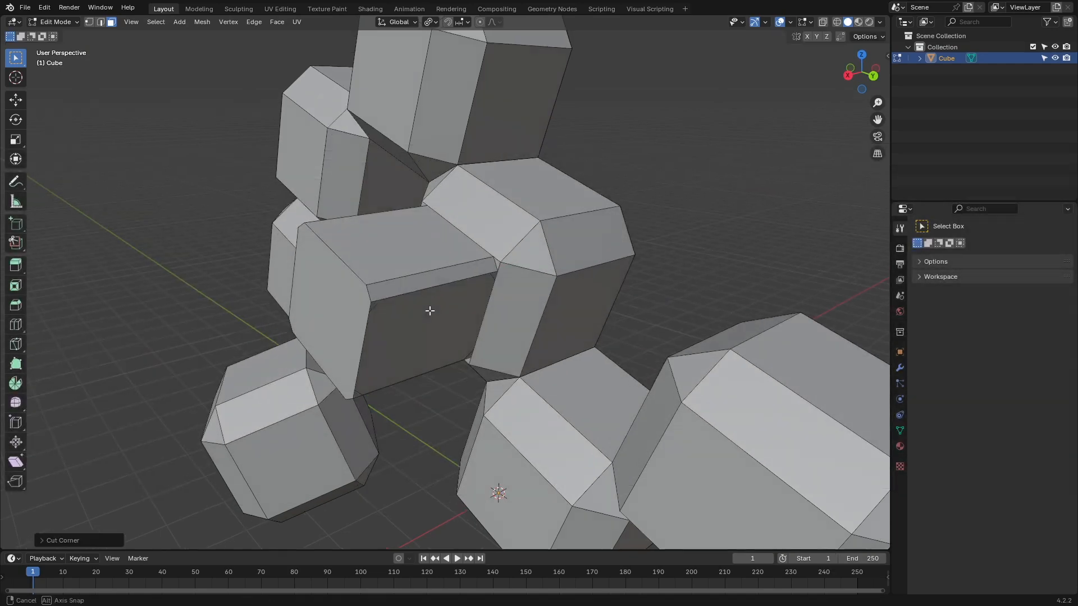
Apply Cut Corner from the Face context menu to two selected block faces
right_click(426, 311)
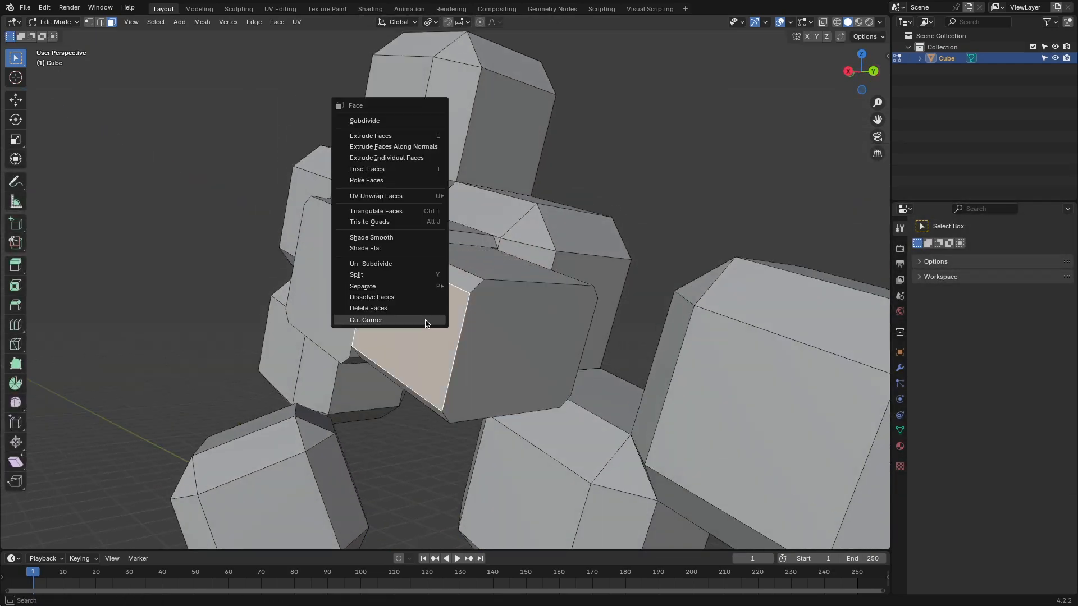
click(370, 135)
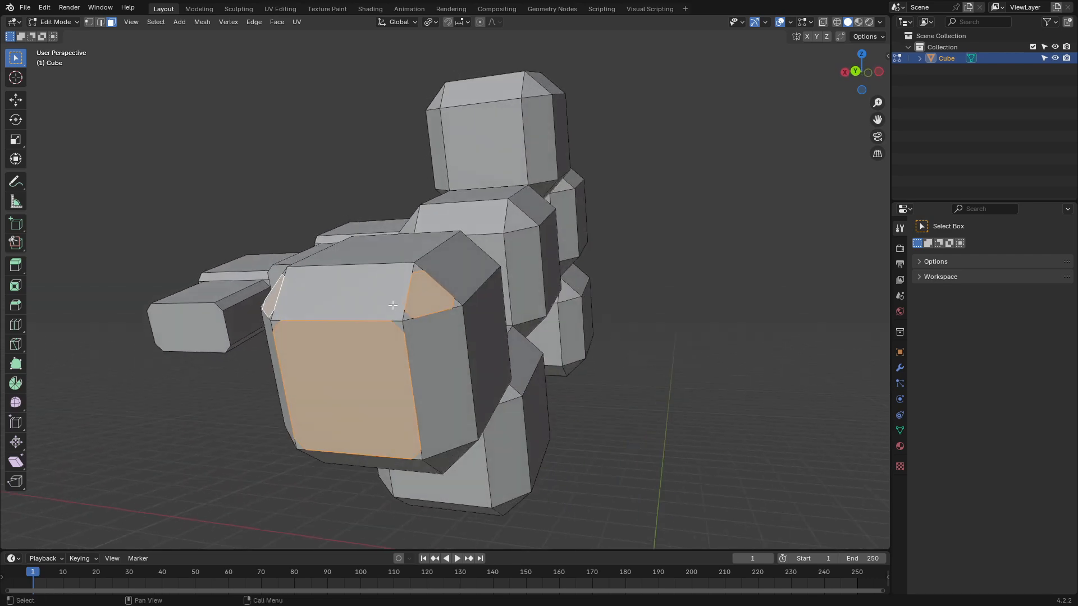
drag(392, 306, 199, 287)
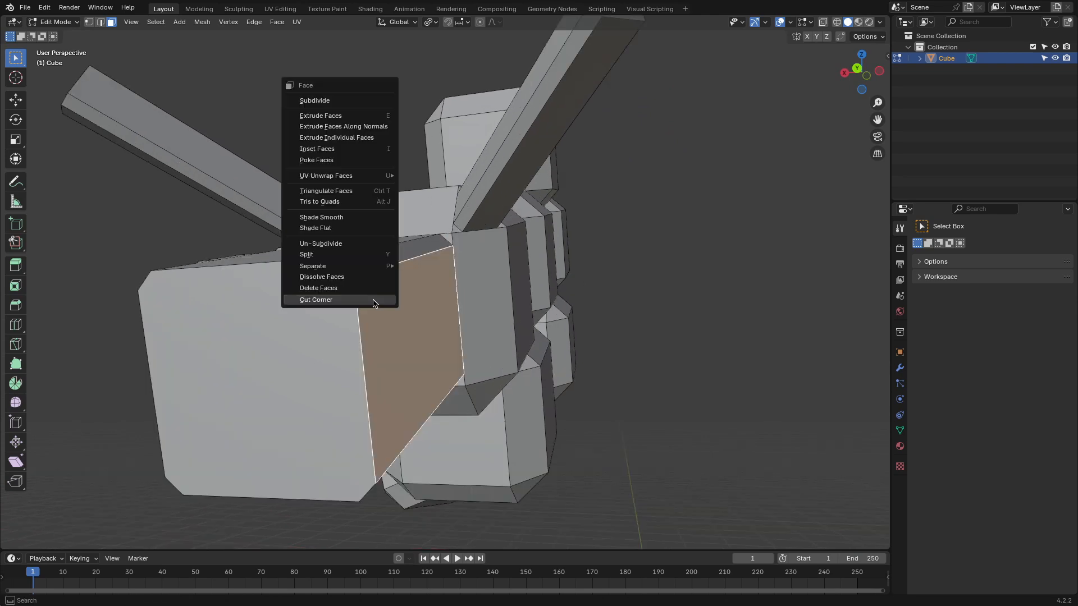
click(315, 299)
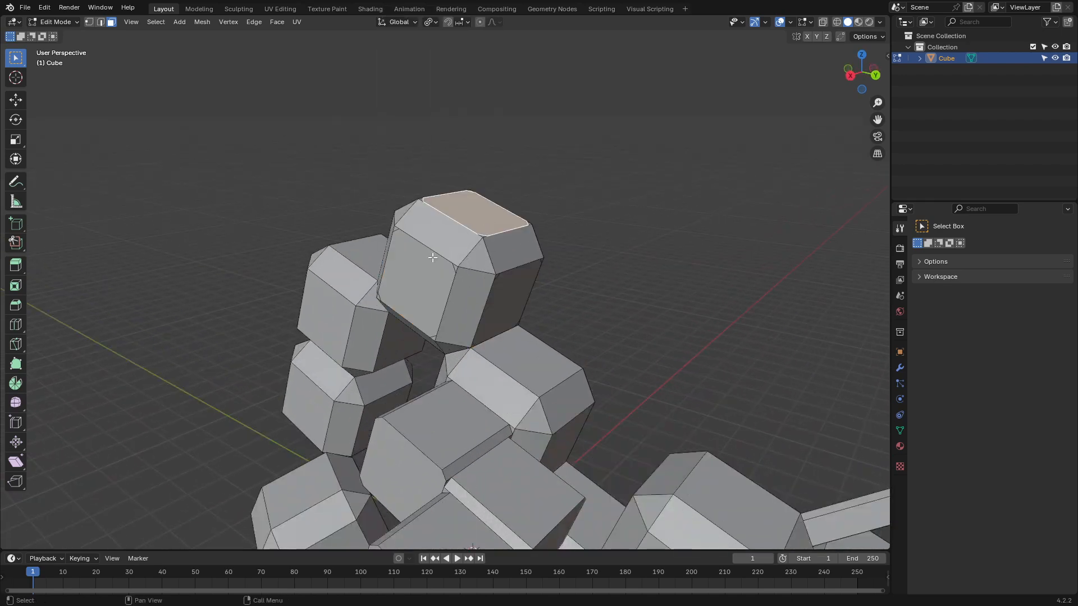
key(e)
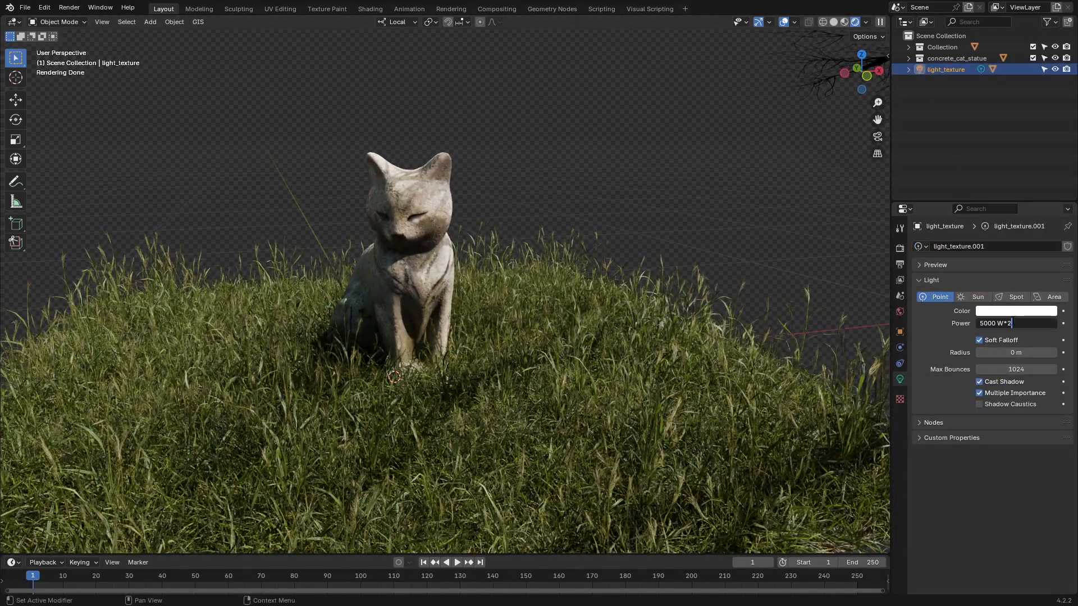
Confirm the new Light Power value for light_texture
key(Return)
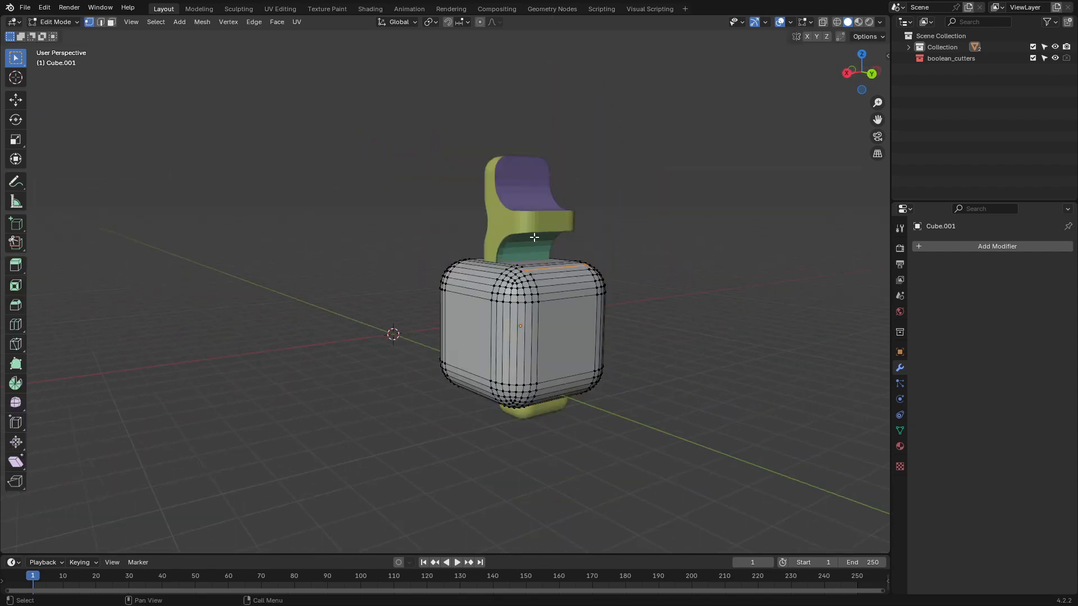
Move the cutter along Z and apply the boolean_Cube modifier to the rounded block
key(Tab)
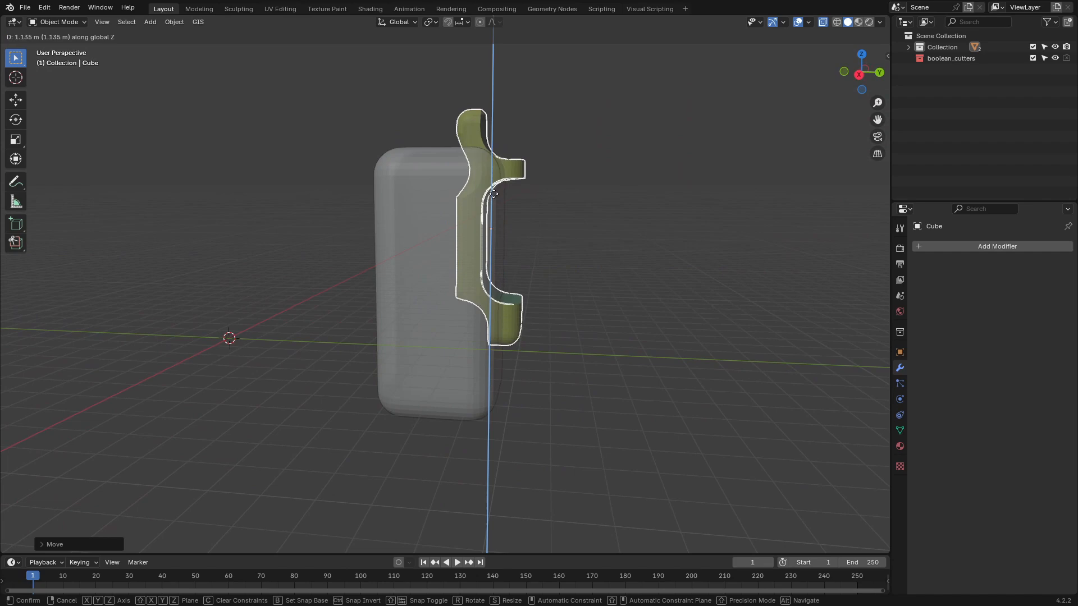
key(Tab)
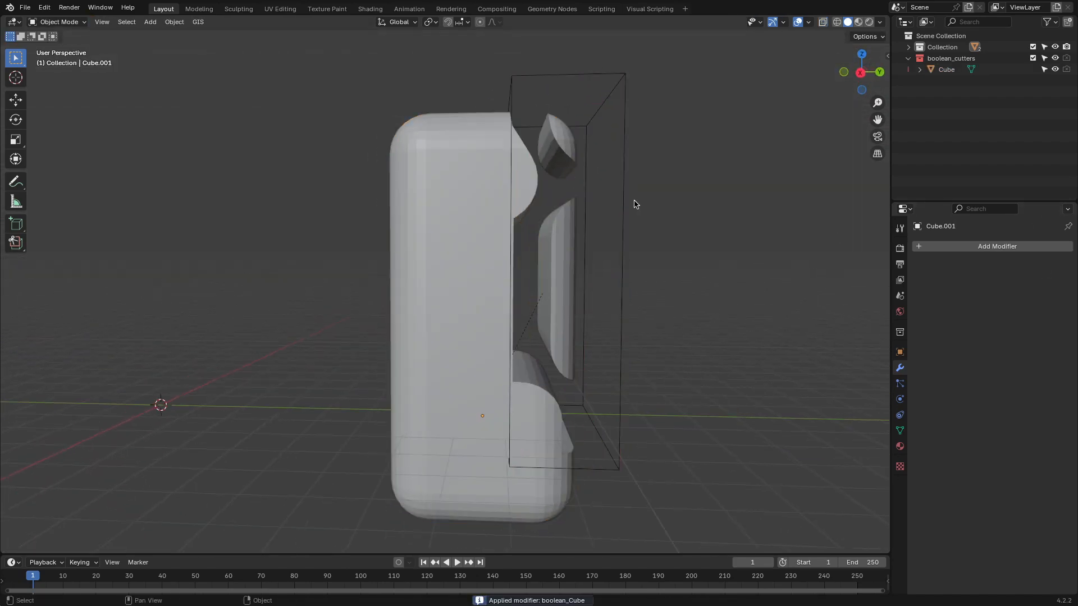
key(Tab)
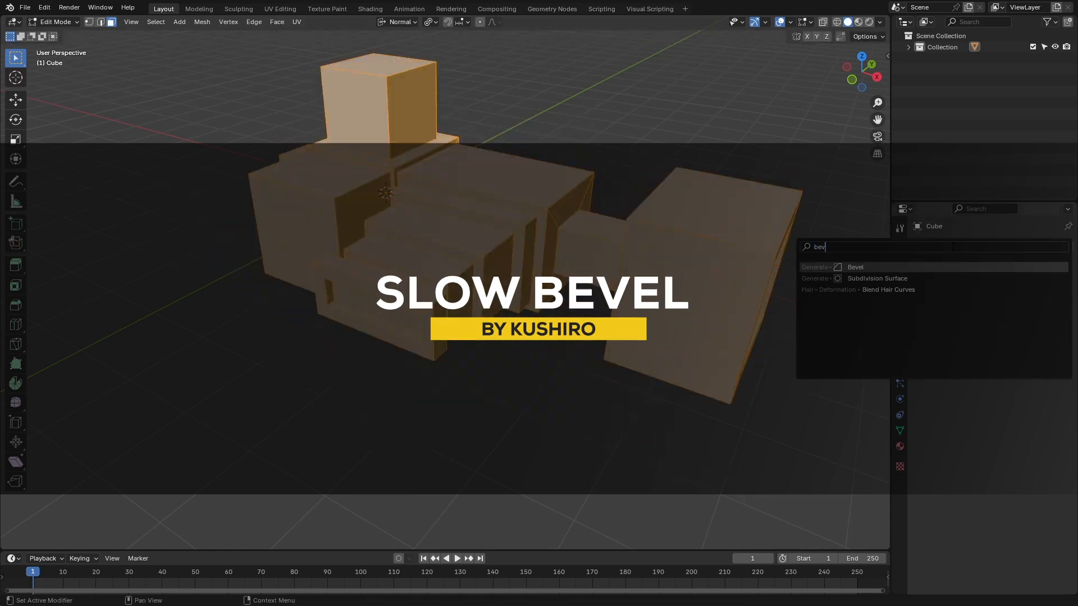
Change the Bevel modifier Width Type from Offset to Width, then to Depth
click(855, 267)
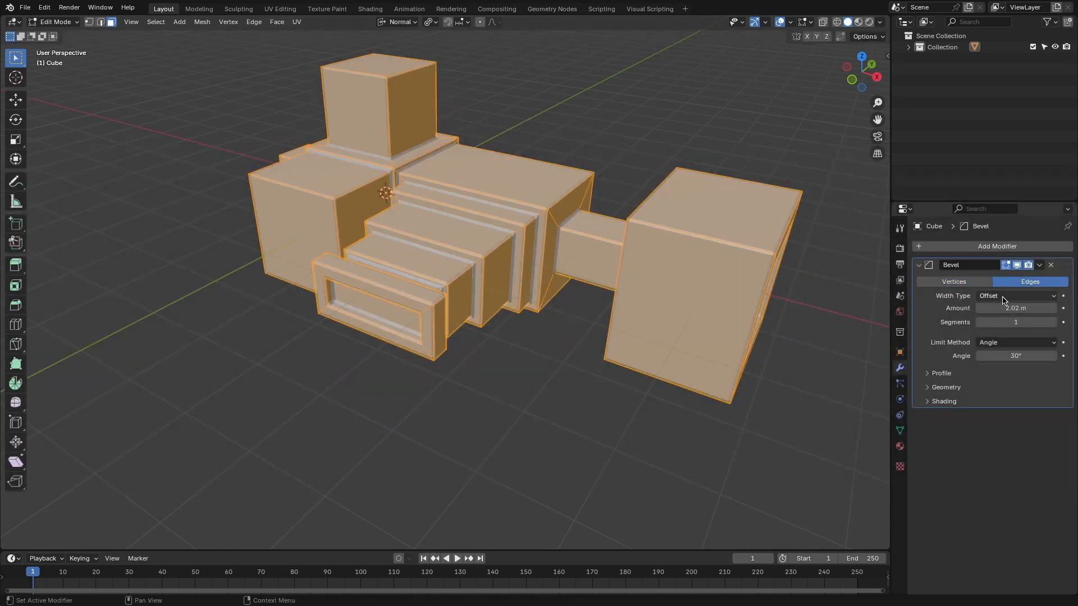
click(1017, 296)
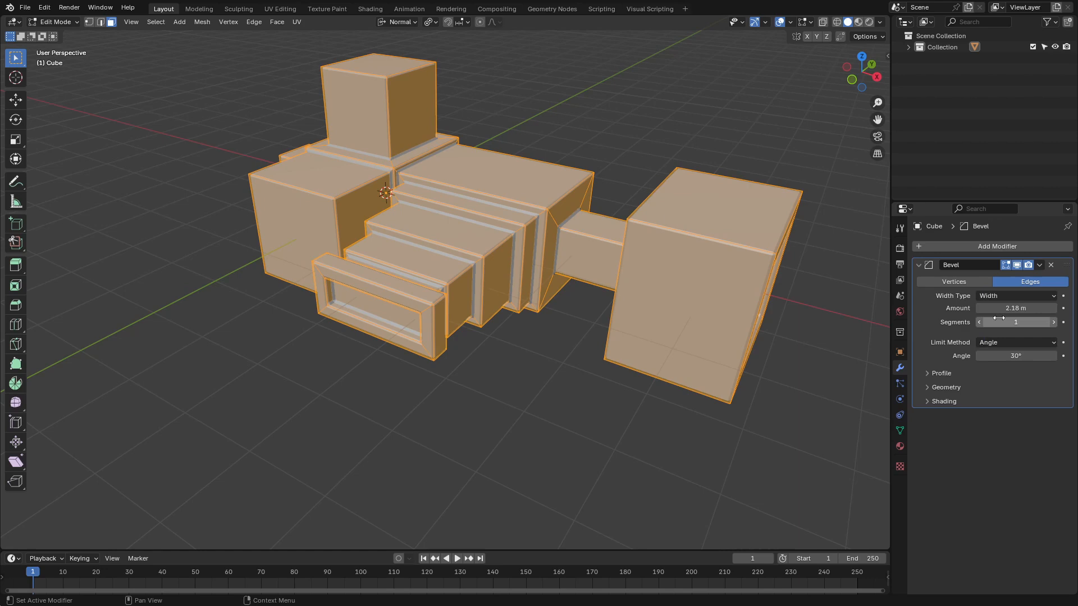
click(1016, 296)
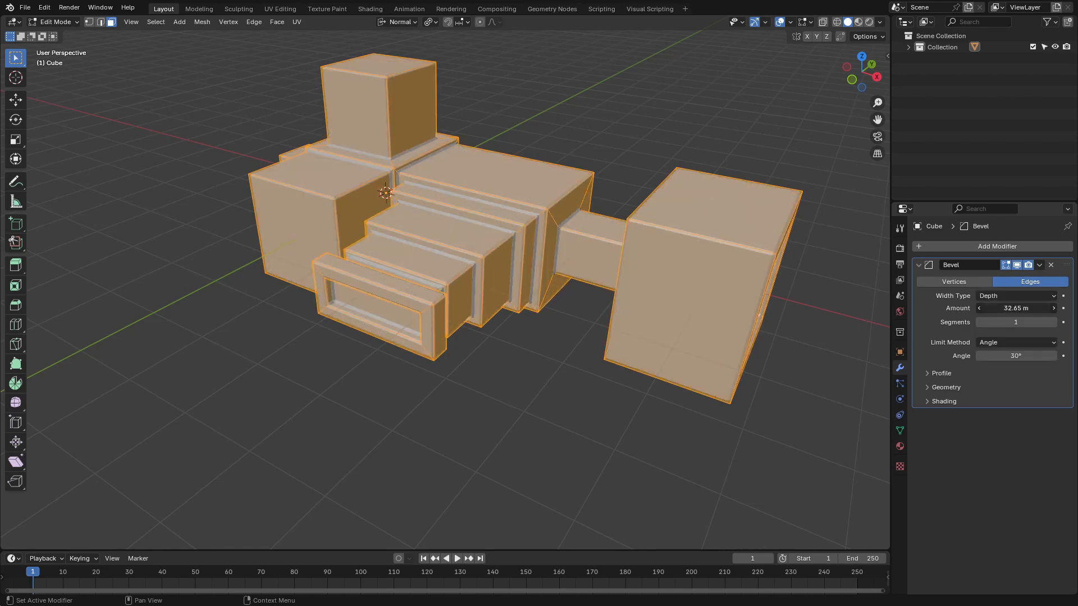
click(1050, 265)
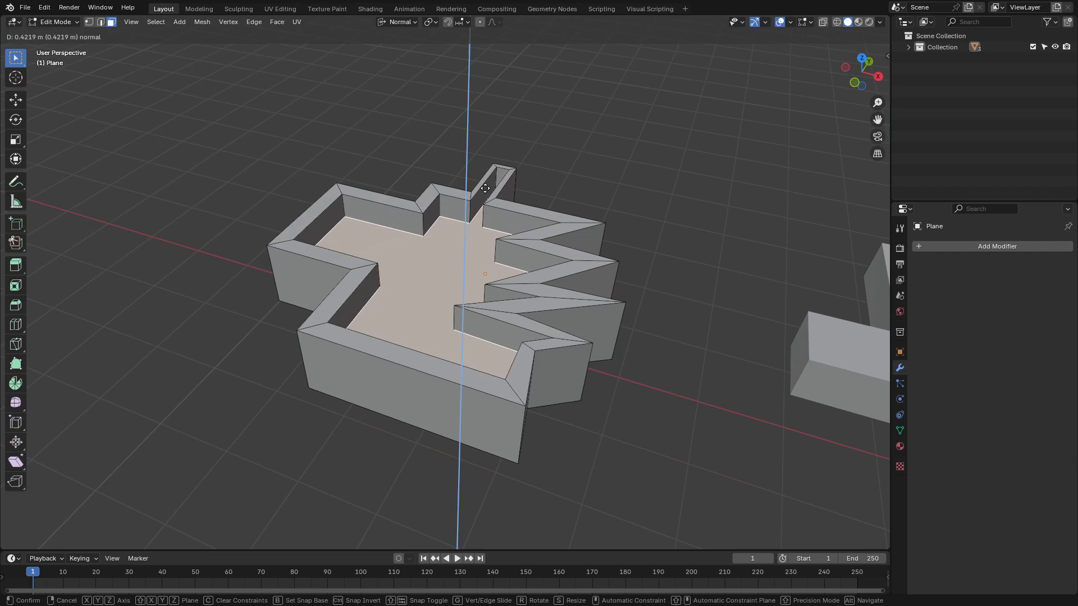
Safe Inset the jagged plane's and spiked circle's top faces, adjusting each inset size
key(i)
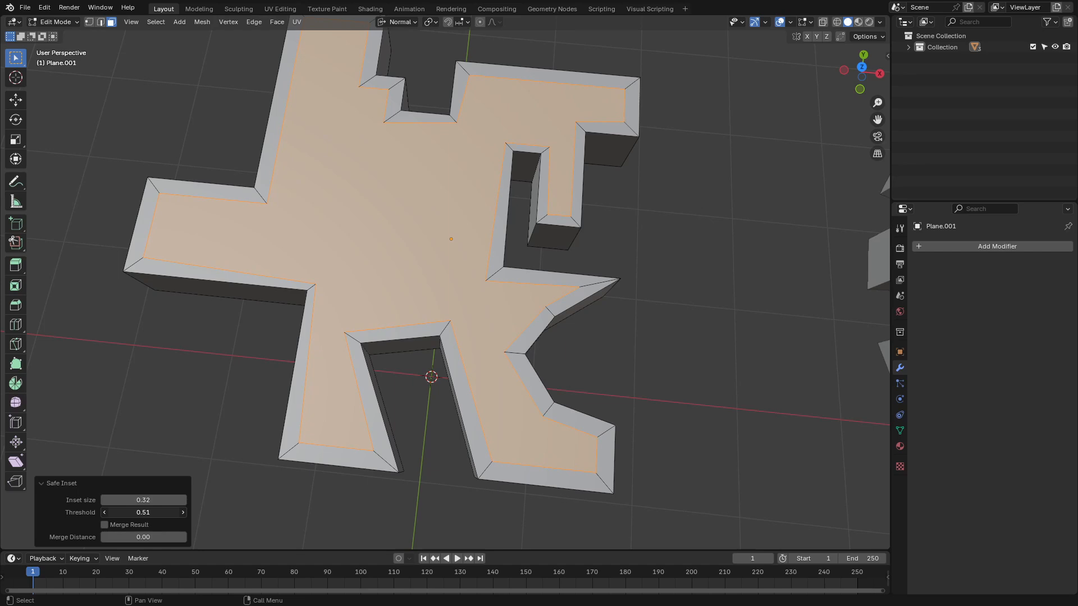
drag(451, 239, 352, 343)
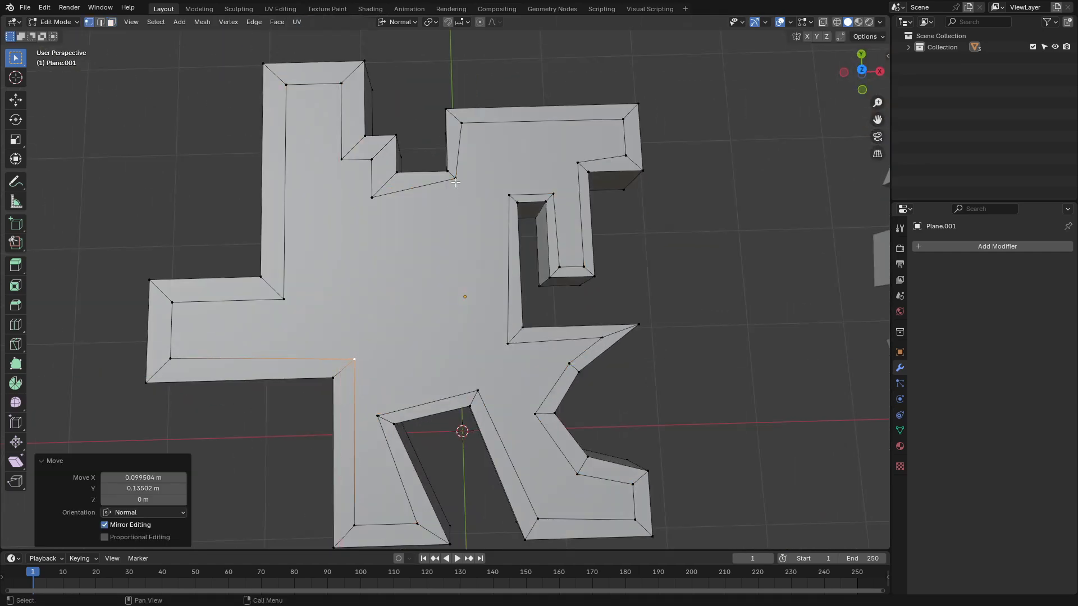
key(Tab)
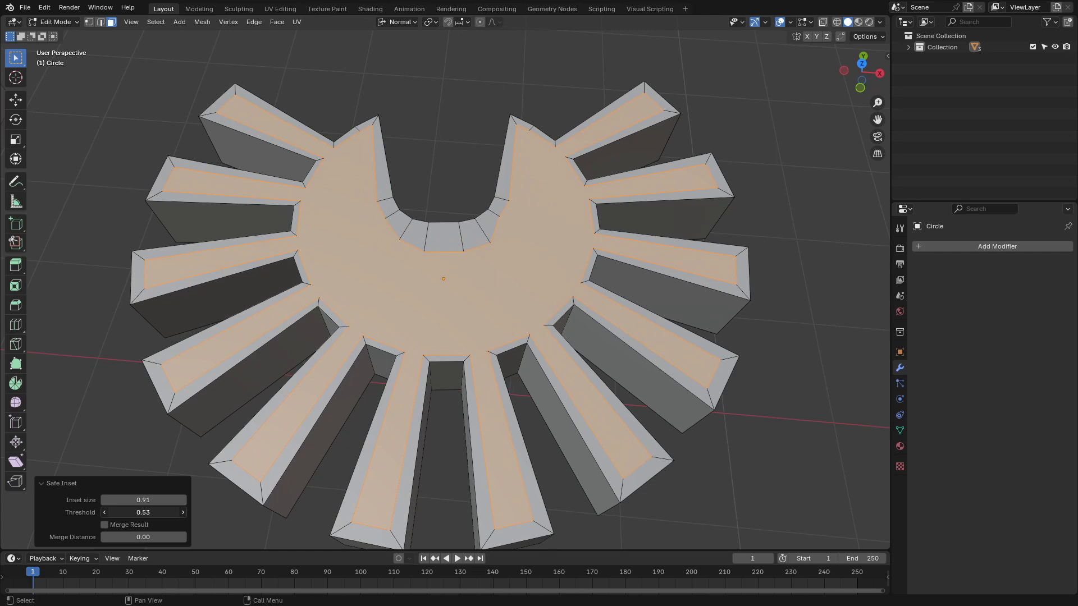
drag(151, 512, 142, 512)
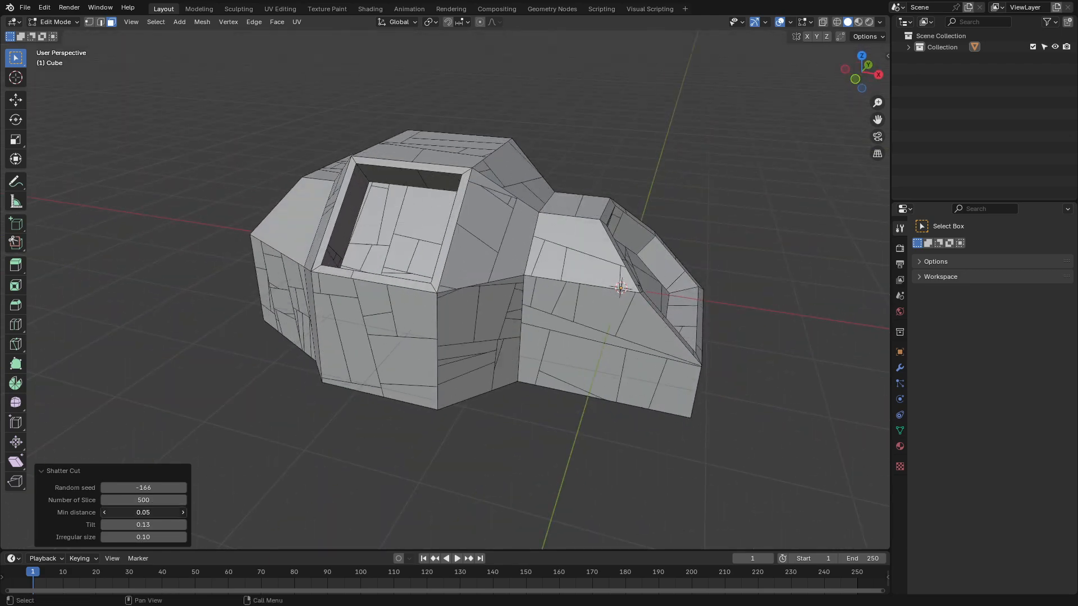
Raise the Shatter Cut Number of Slice to 1500 in the redo panel
text(1500)
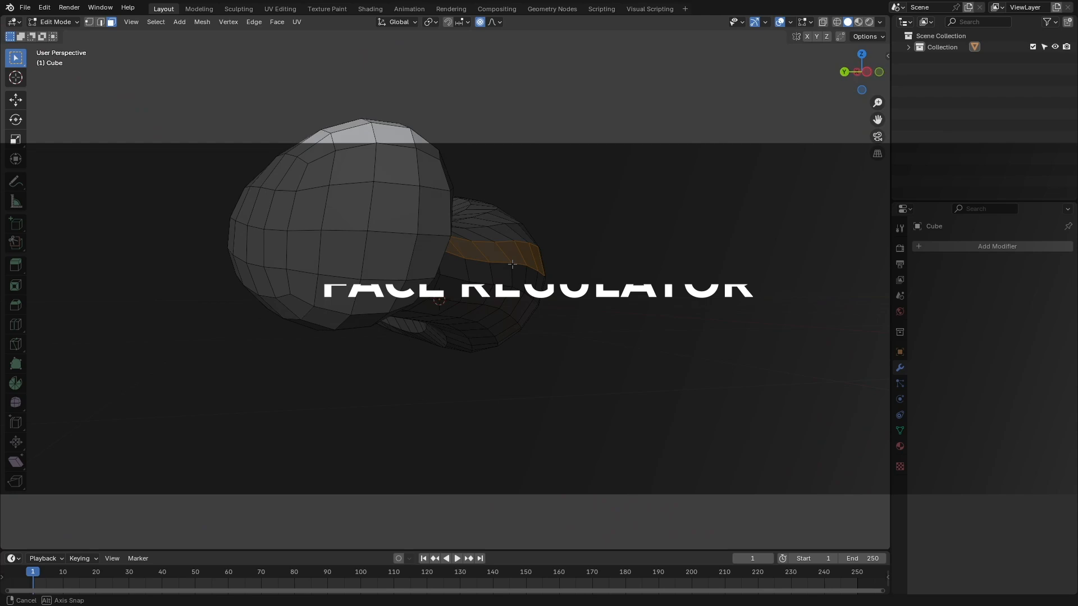
Apply Face Regulator to the selected face strip on the rounded mesh
key(s)
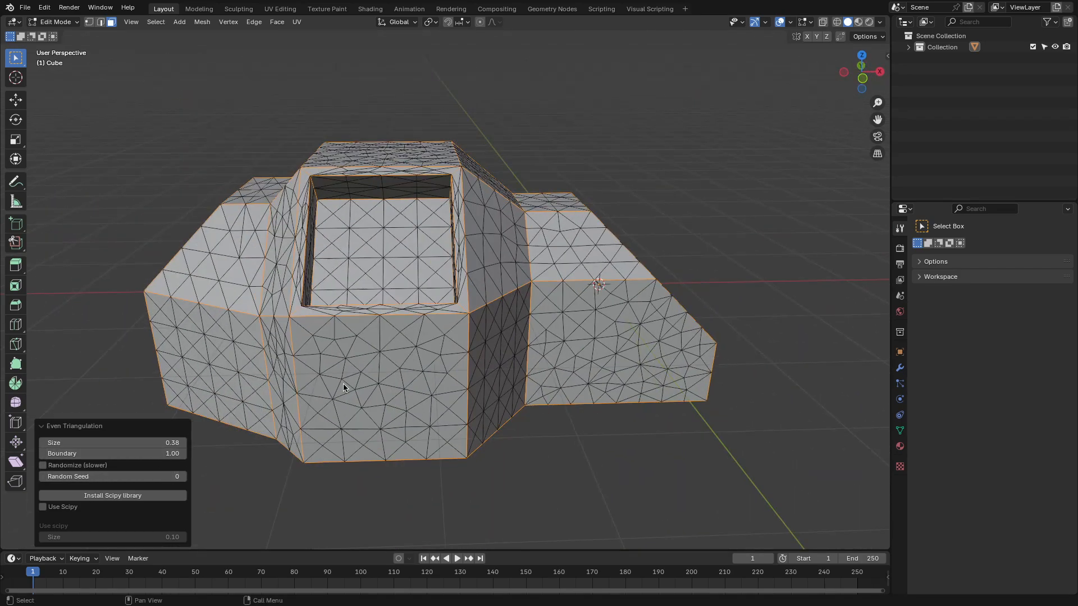
Tick Randomize and change the Random Seed of the even triangulation
click(43, 465)
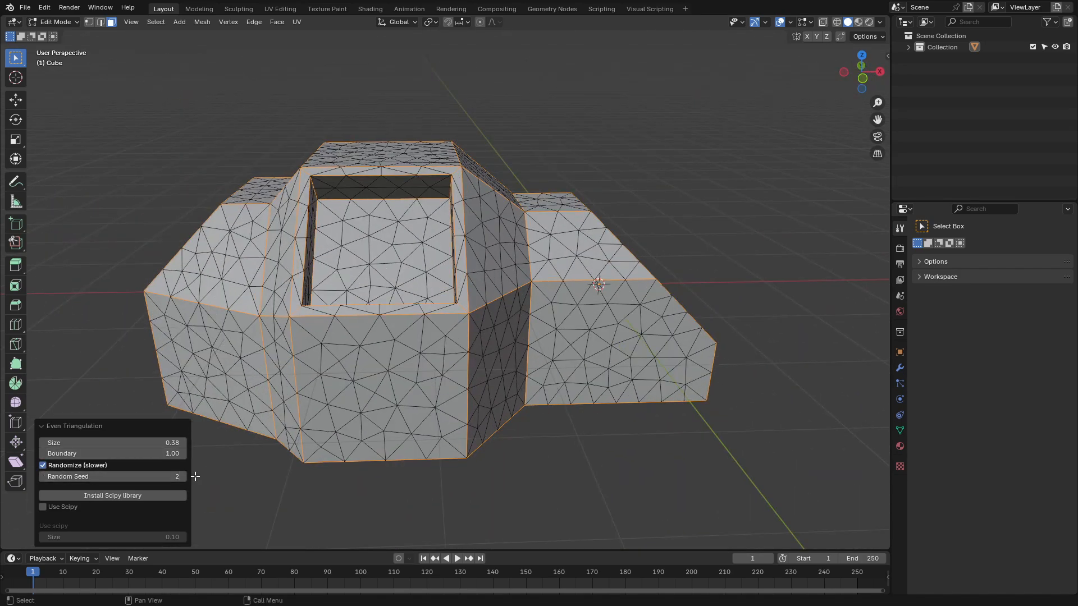
click(43, 466)
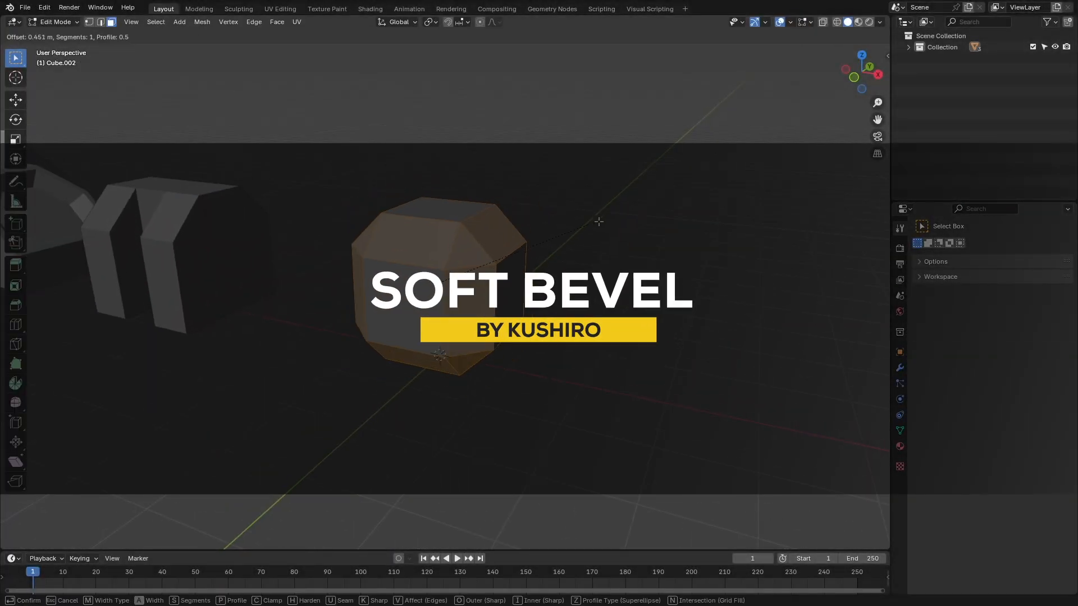
Soft-bevel the small cube and adjust its Expand size
click(598, 221)
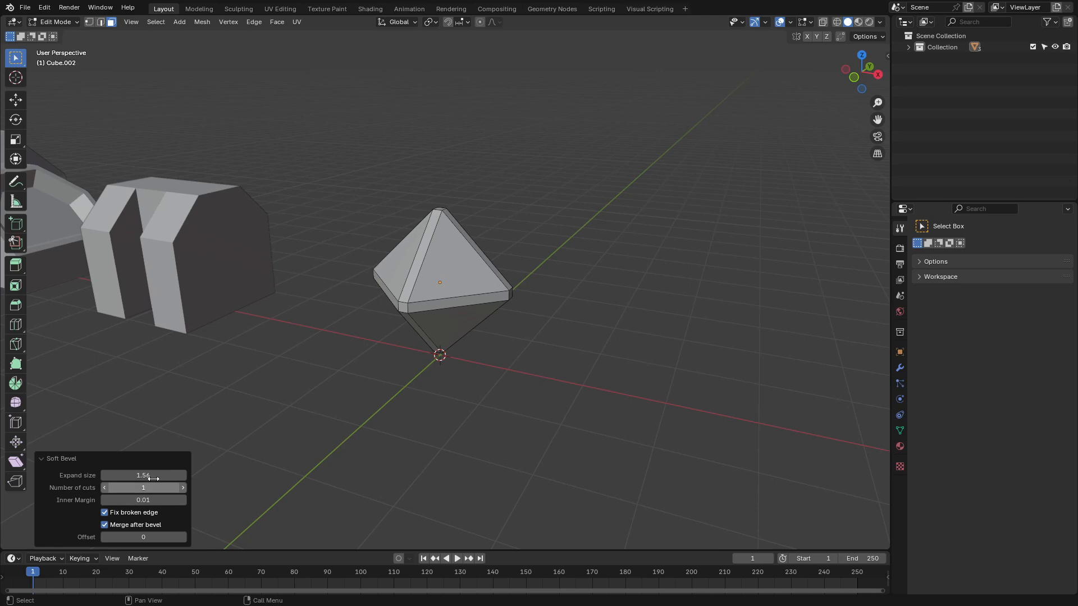
drag(158, 475, 143, 475)
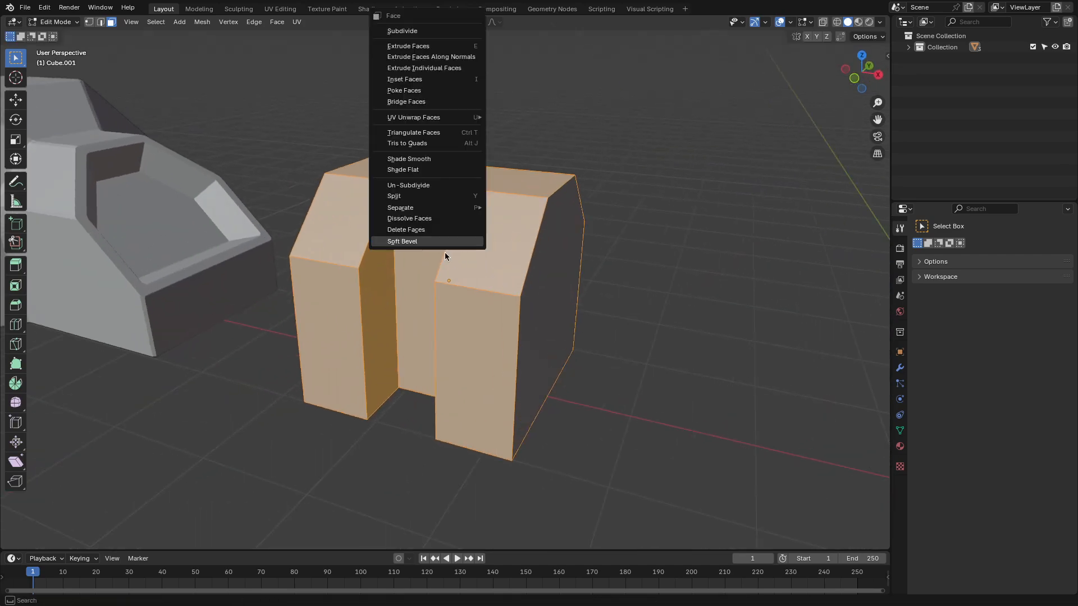
Soft-bevel the notched block's selected faces
click(402, 241)
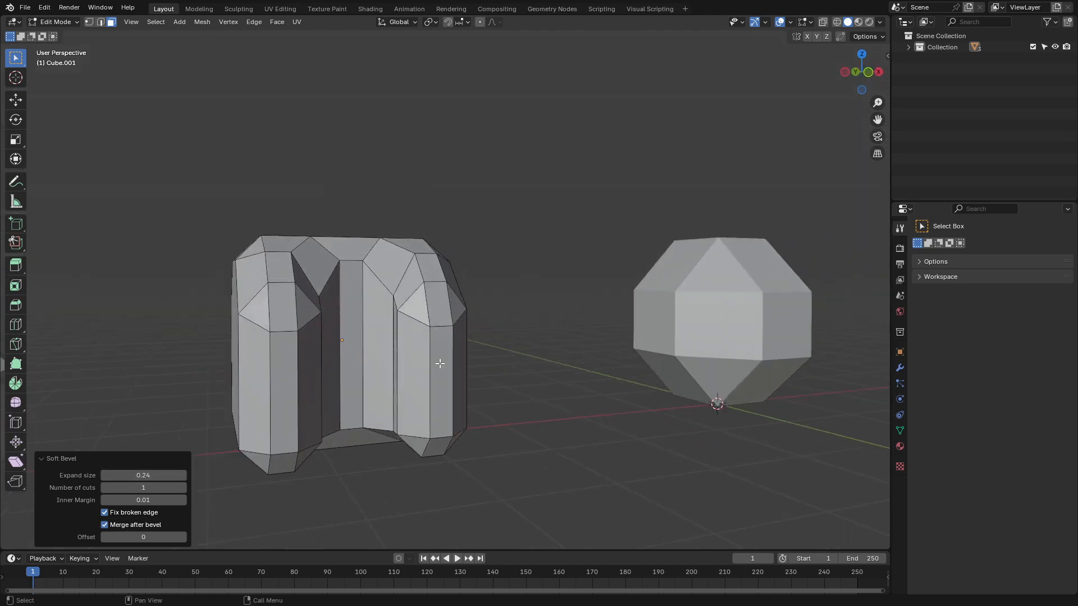
click(182, 488)
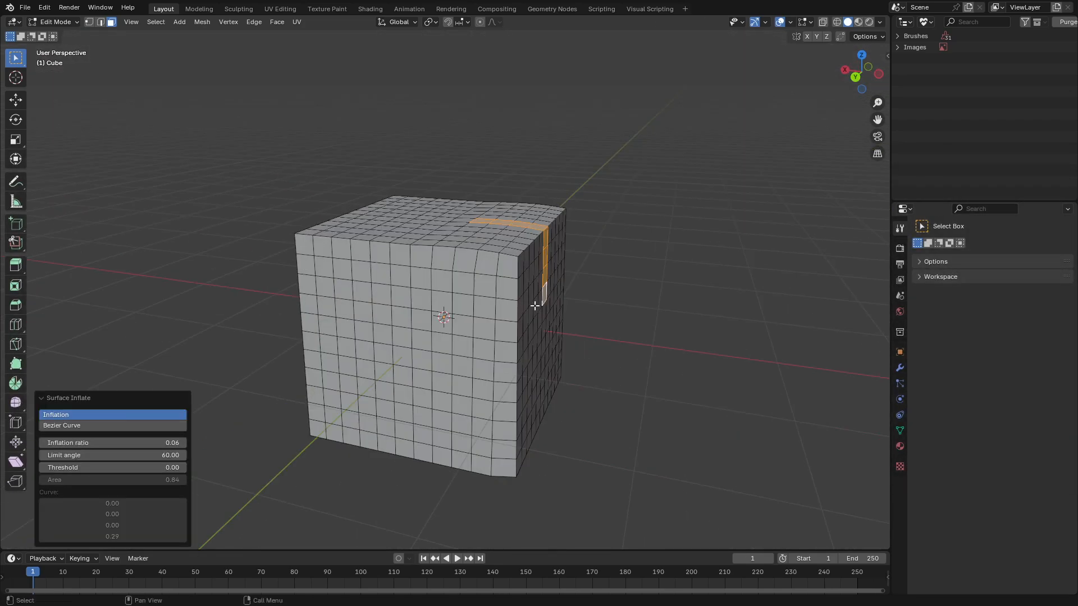
Increase the Inflation ratio so the gridded cube's face strip bulges further
drag(110, 443, 178, 443)
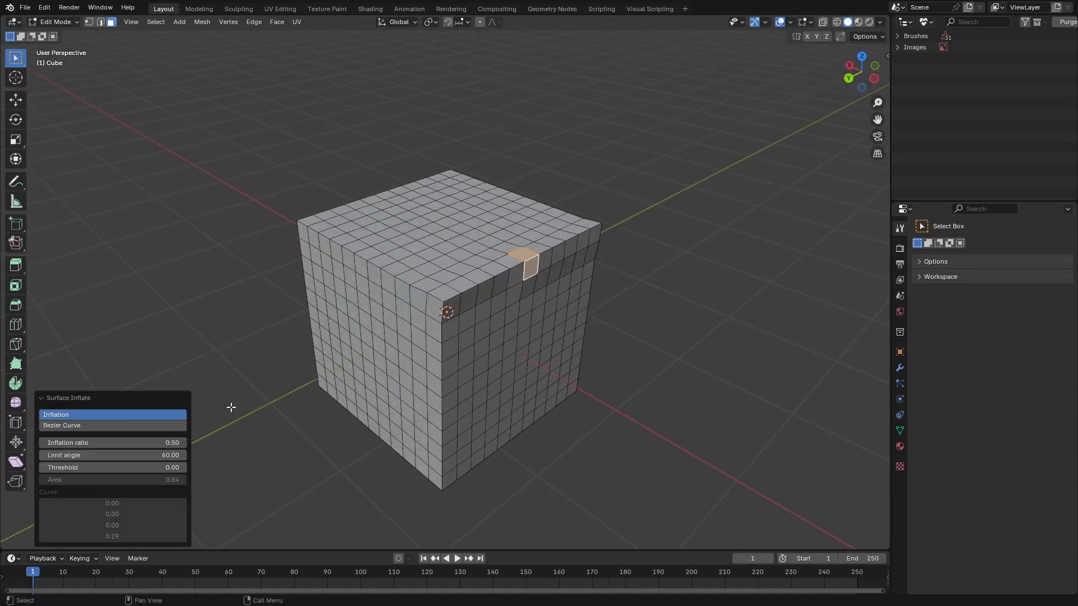
click(509, 180)
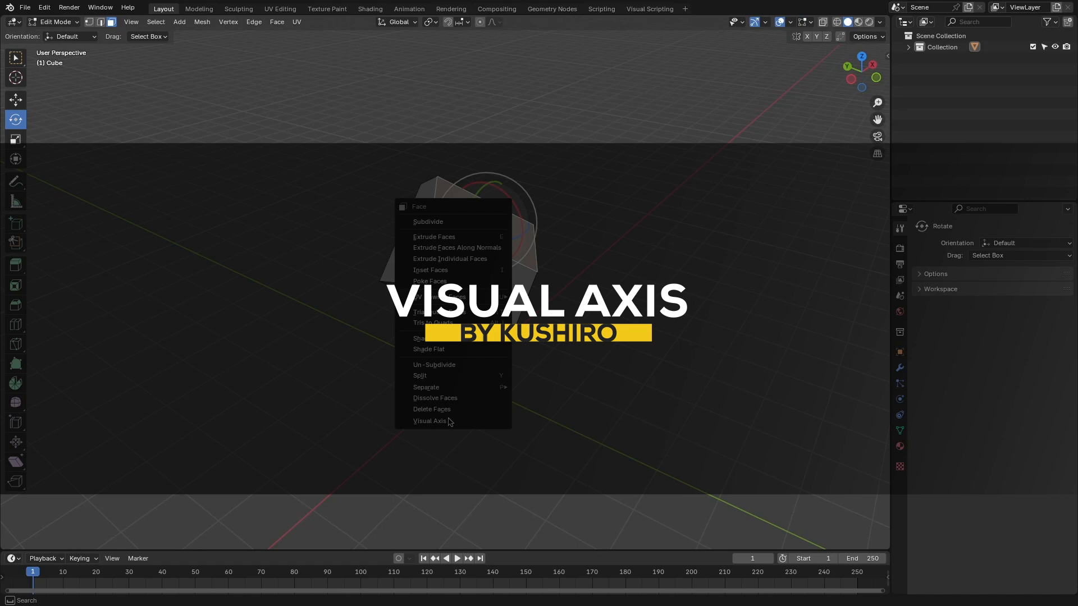
Show the Visual Axis and rotate the sphere around it, leaving Edit Mode
click(429, 420)
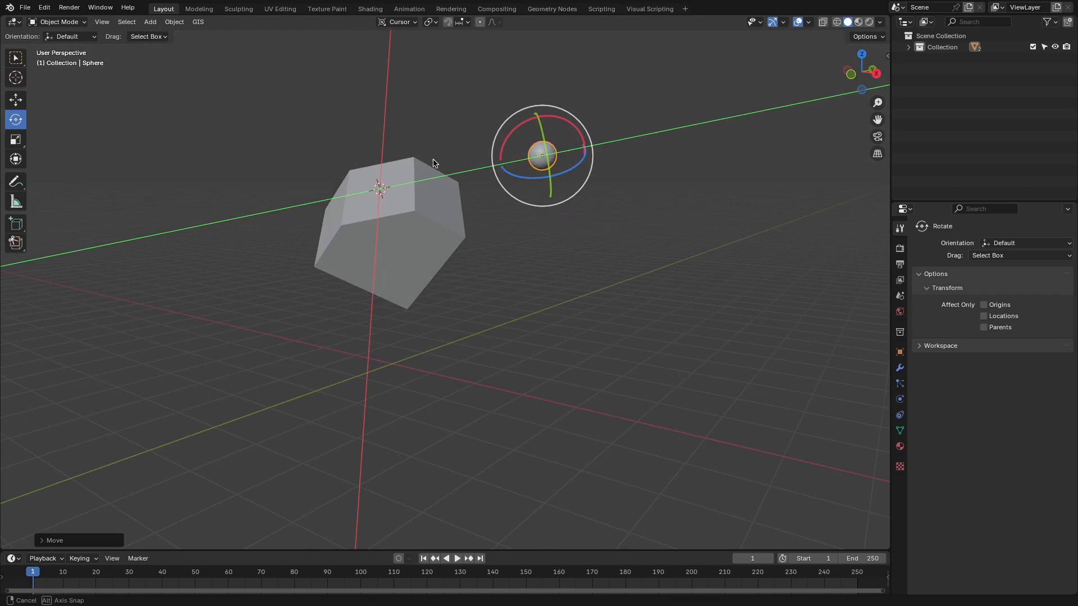
drag(433, 163, 570, 150)
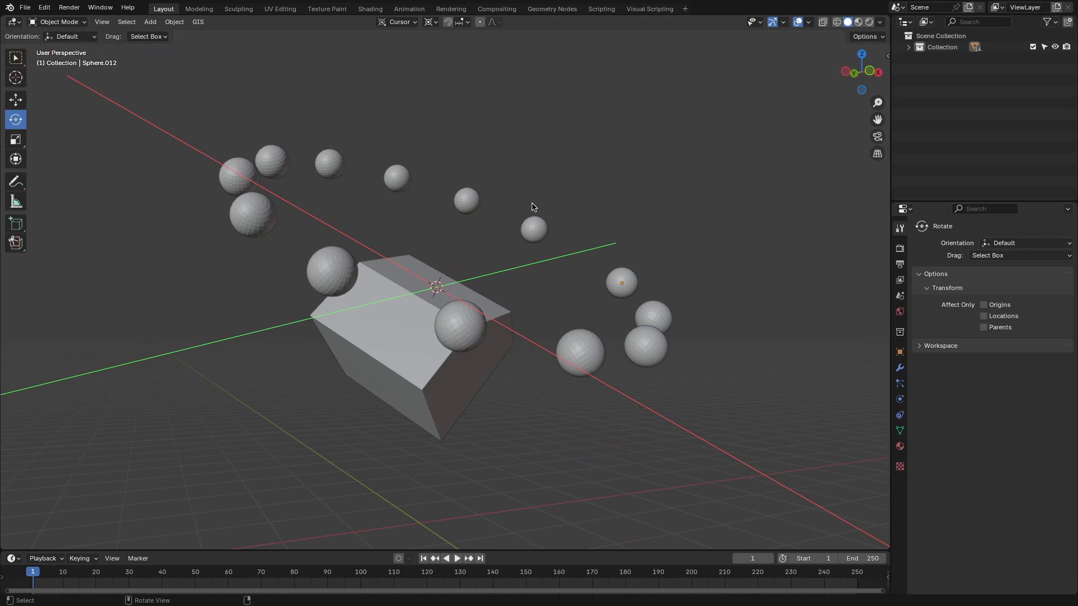
key(Tab)
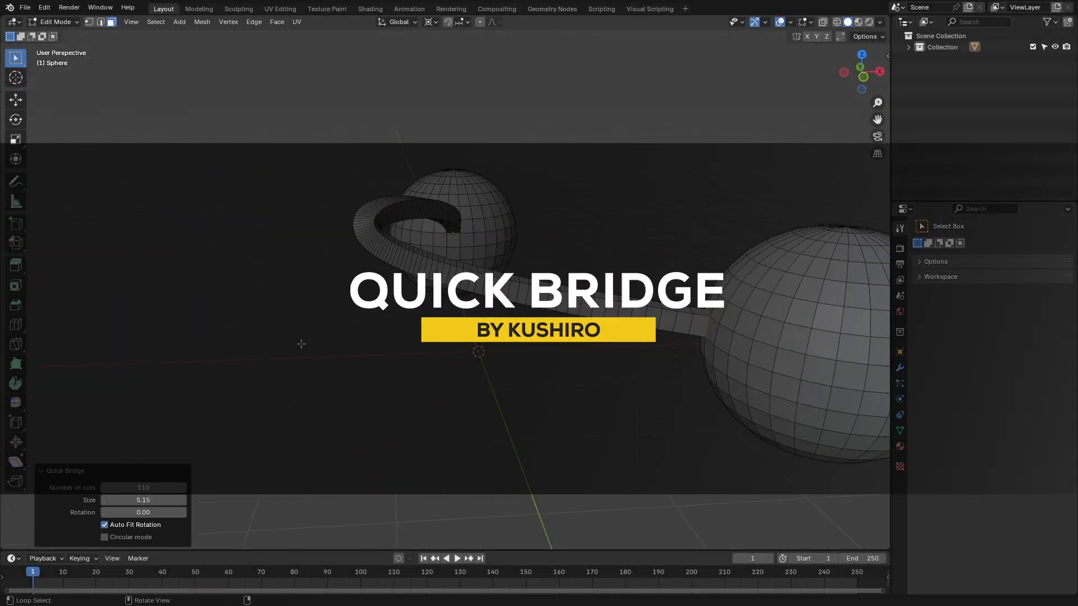
Bridge selected faces on the two spheres with multiple Quick Bridge bands
drag(143, 512, 130, 512)
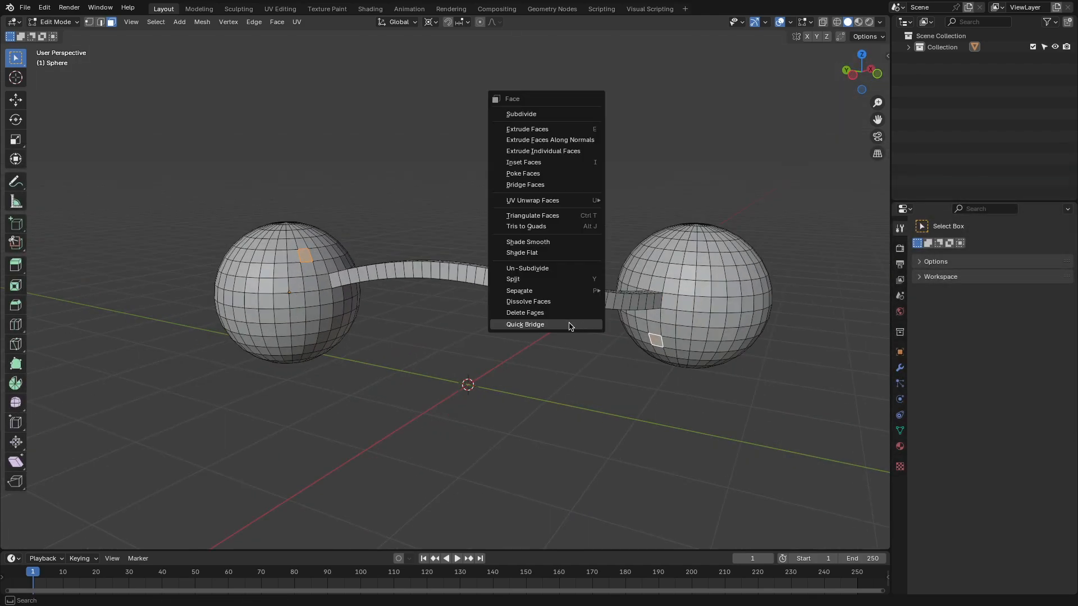
click(525, 324)
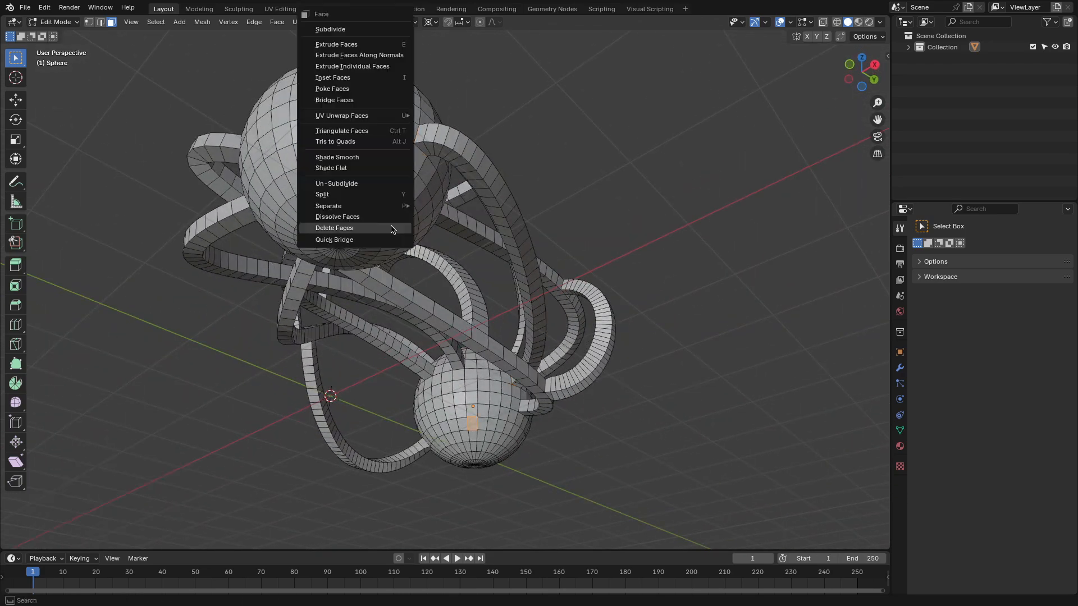
click(334, 239)
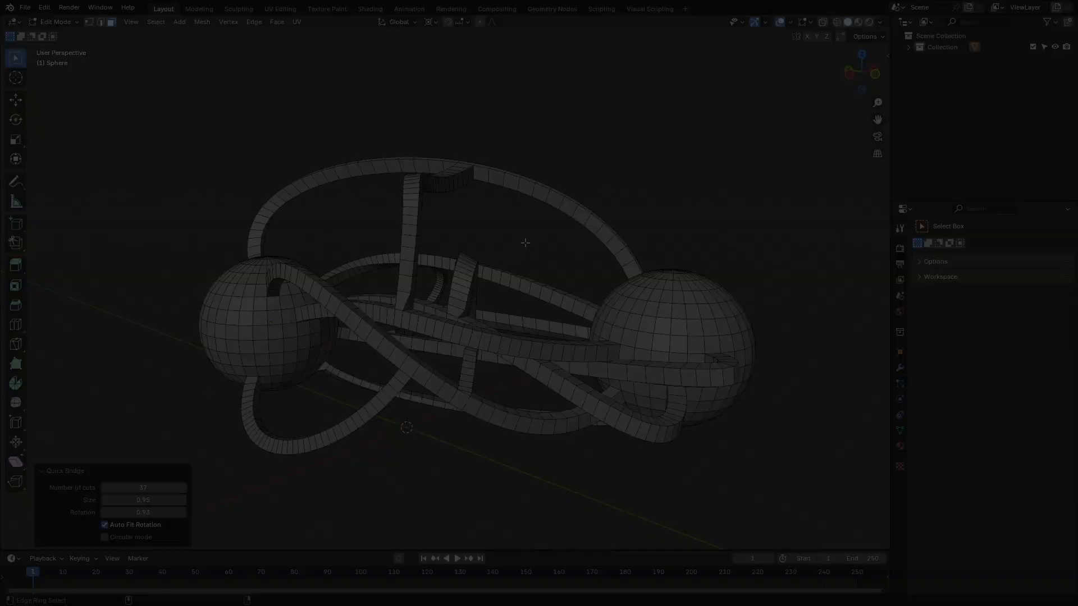
click(254, 21)
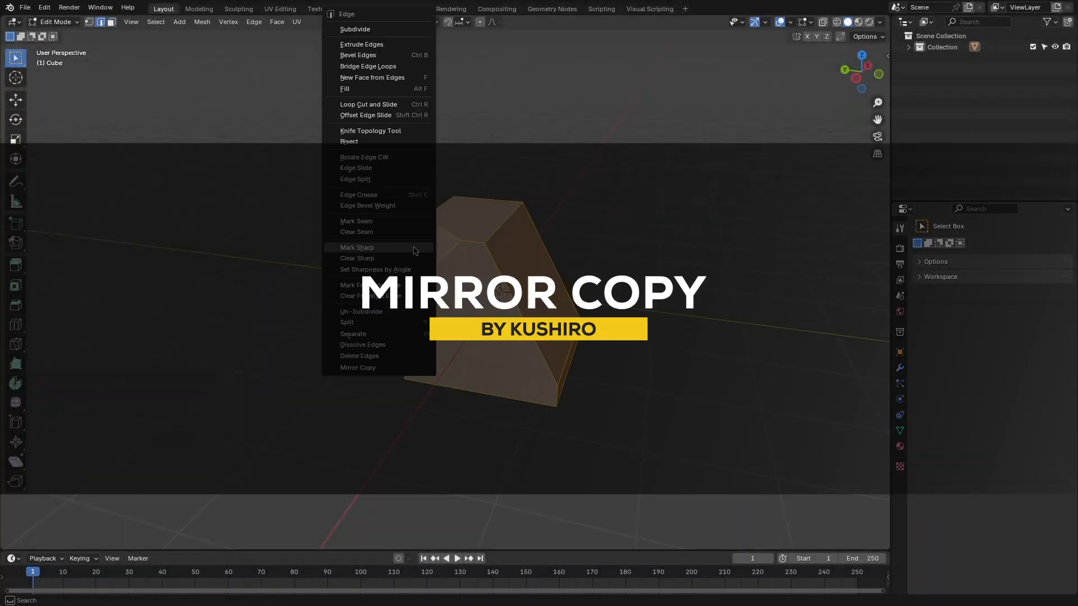
Mirror-copy the wedge block across its selected edge via Edge > Mirror Copy
click(358, 367)
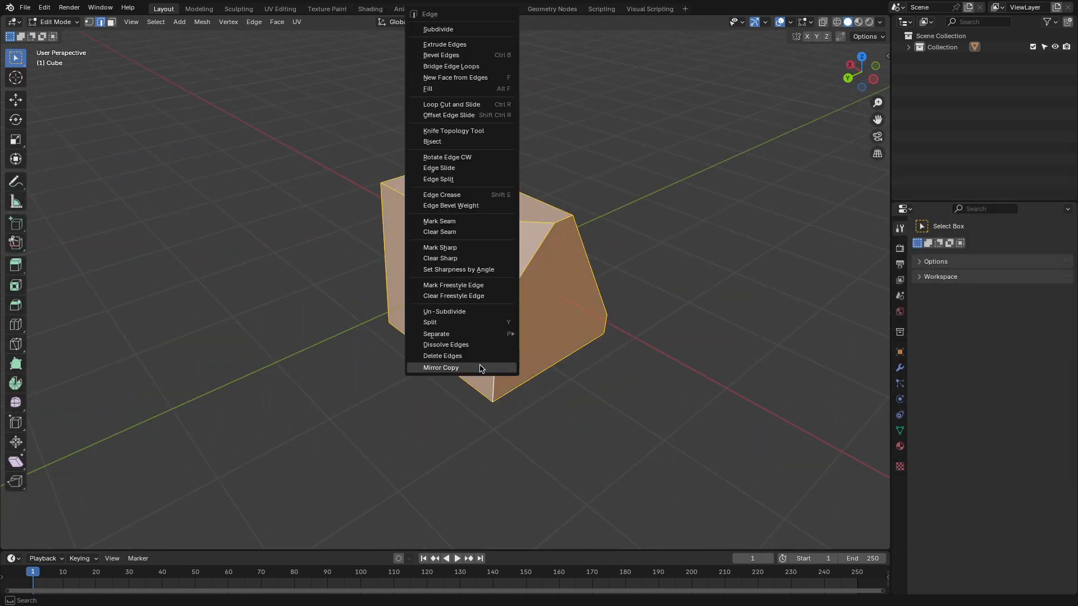
click(441, 367)
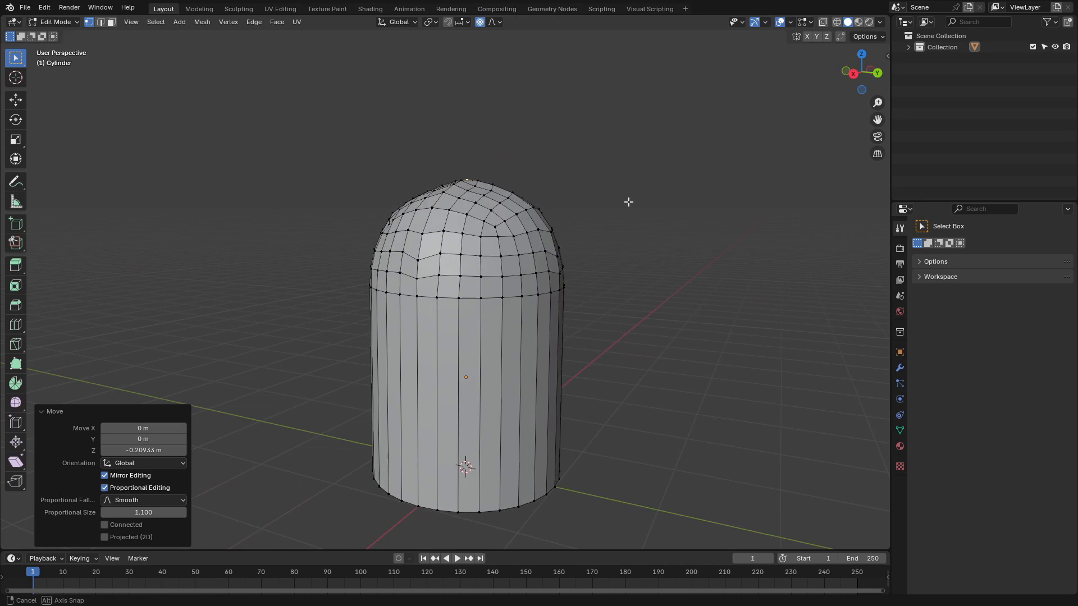
Leave Edit Mode after smoothing the cylinder top into a dome
key(Tab)
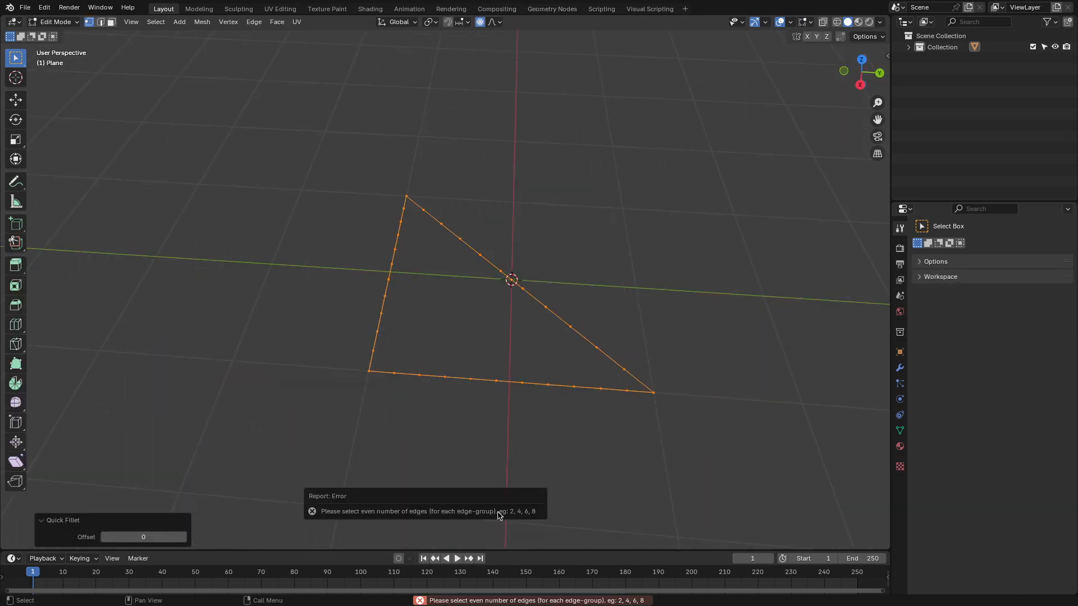
Attempt Quick Fillet on the triangle outline, then fill it with faces
click(228, 21)
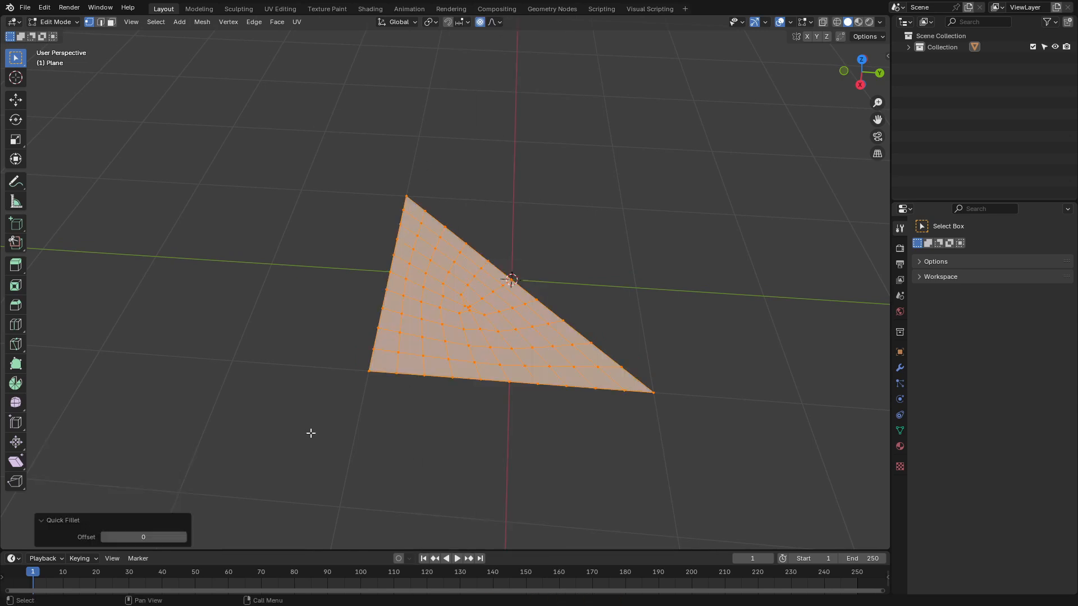
click(183, 537)
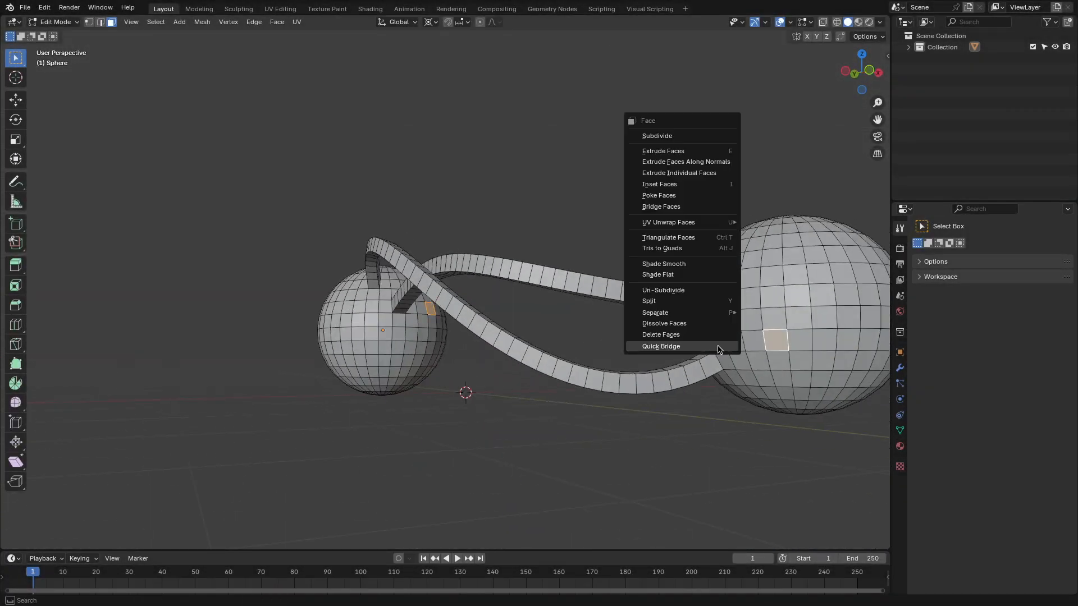
Run Quick Bridge on the selected faces to add another curved tube between the spheres
click(660, 346)
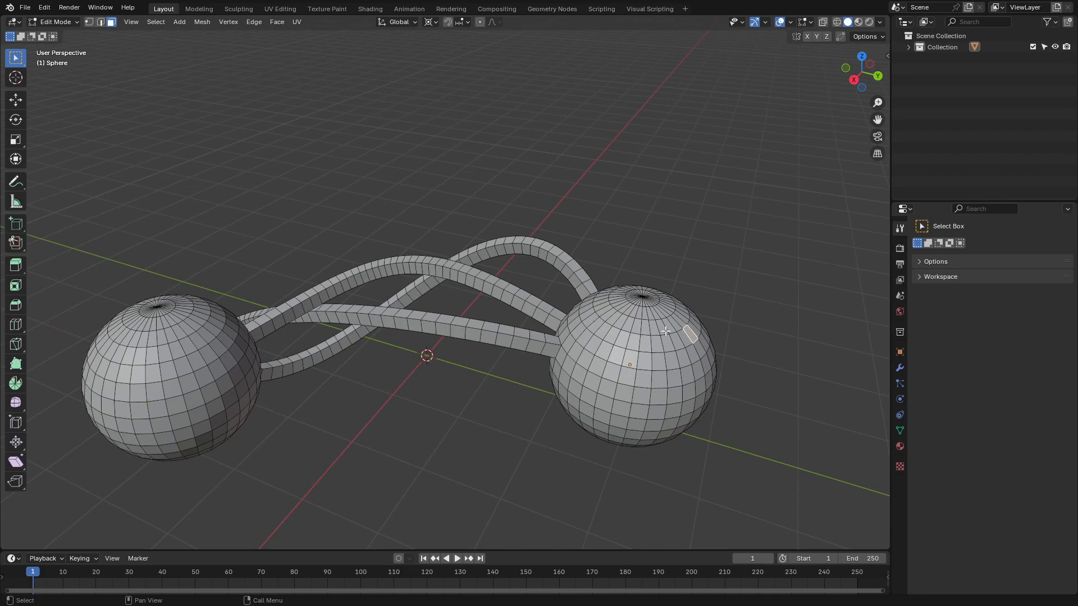